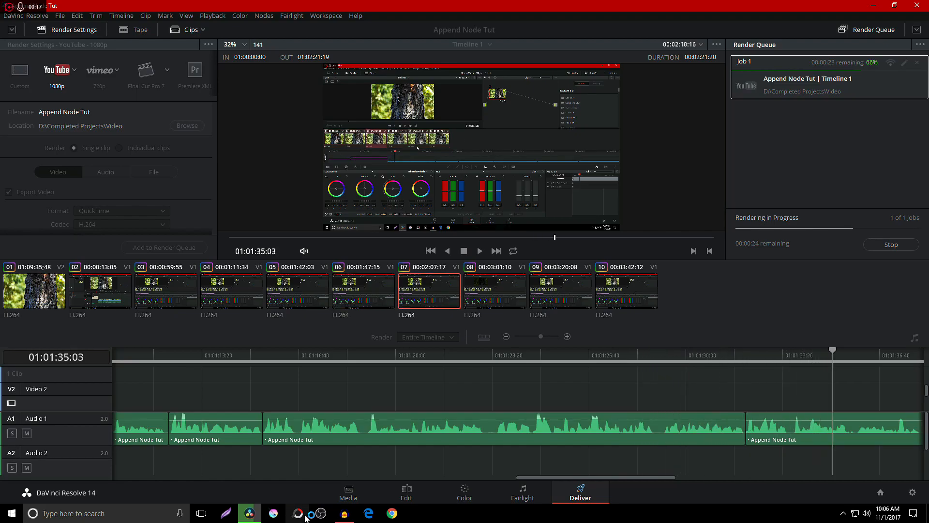
Bring PhotoScape X Pro's welcome screen to the front while the Resolve render runs.
click(297, 513)
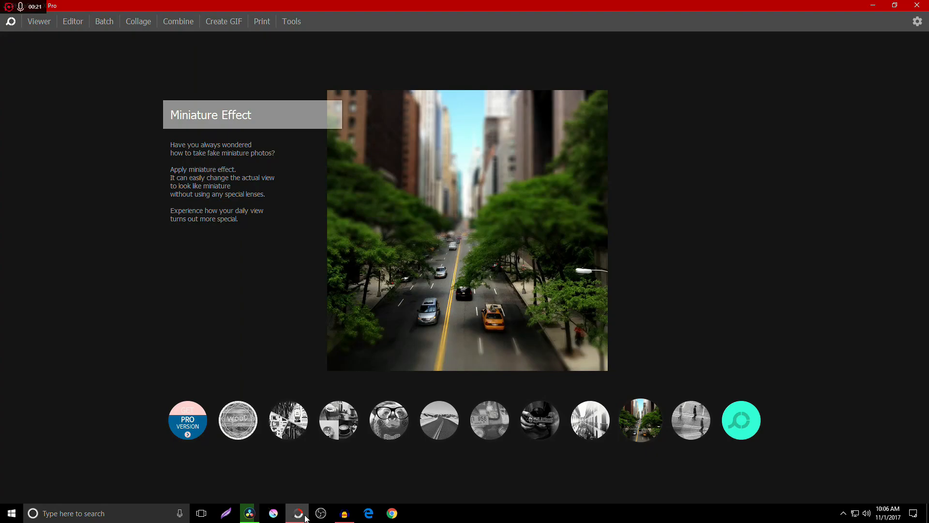
Preview the Illusion & Reflection, Collage, Combine, Point Color and Cellophane features, then go to the Viewer.
click(690, 419)
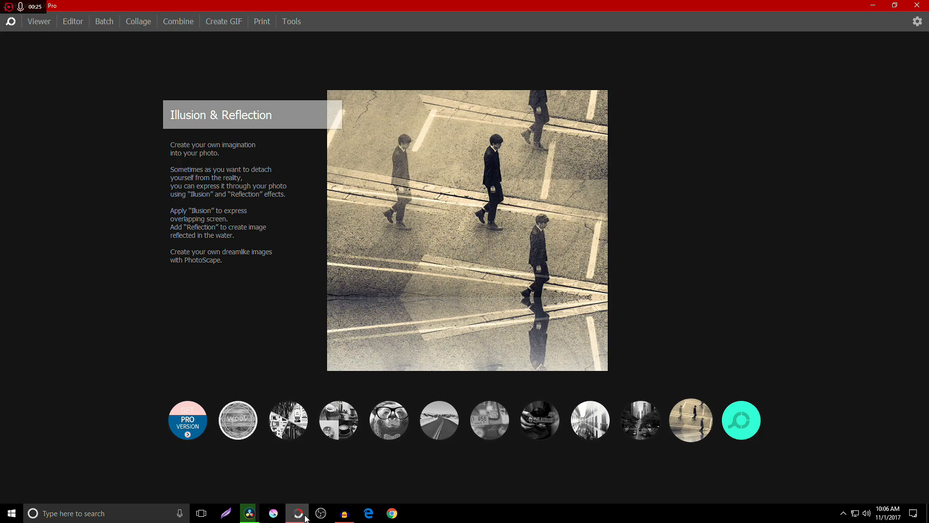
click(238, 419)
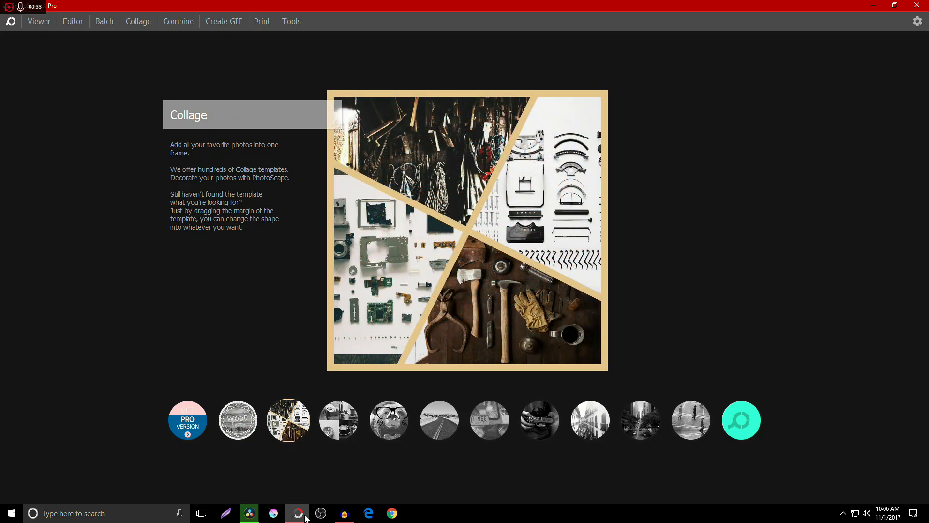
click(178, 21)
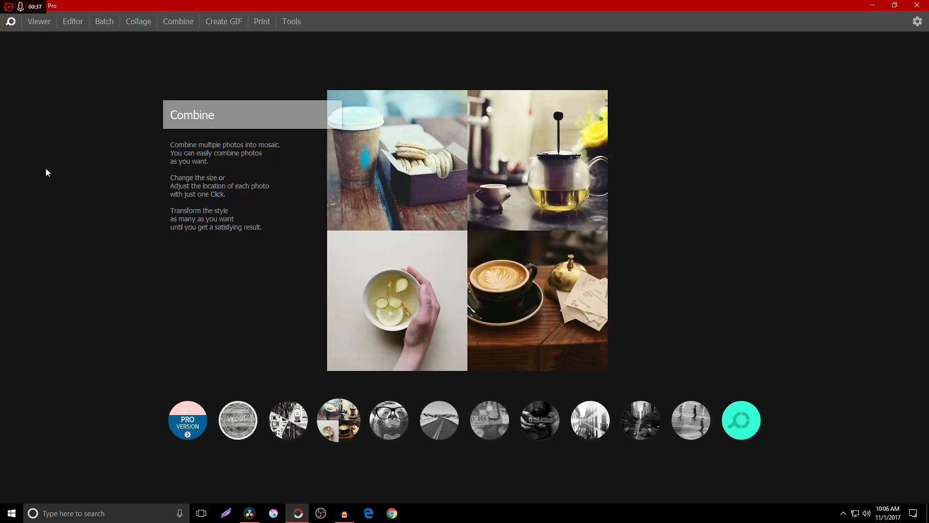
click(388, 419)
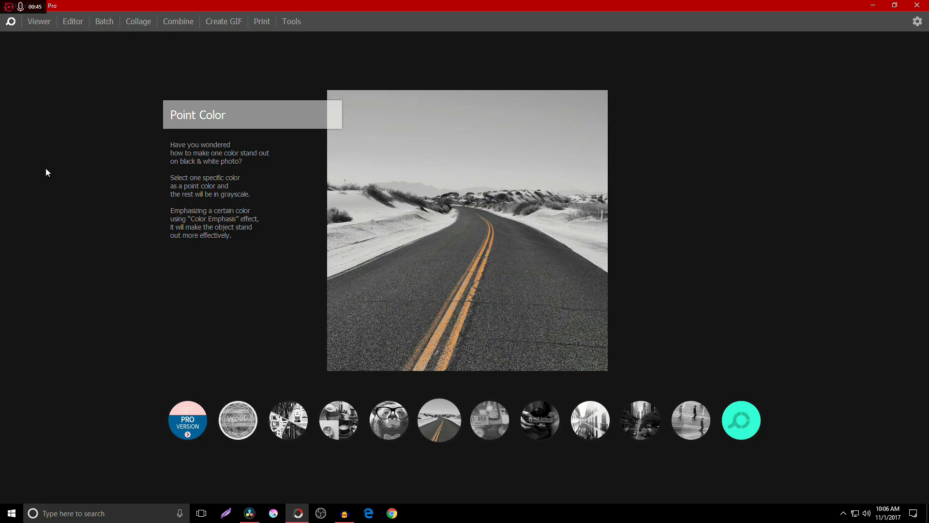
click(488, 419)
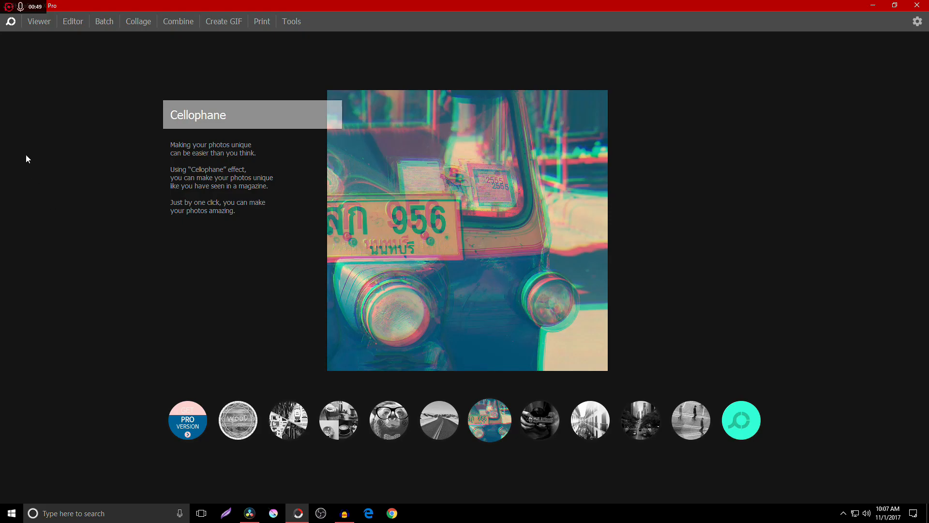
click(39, 22)
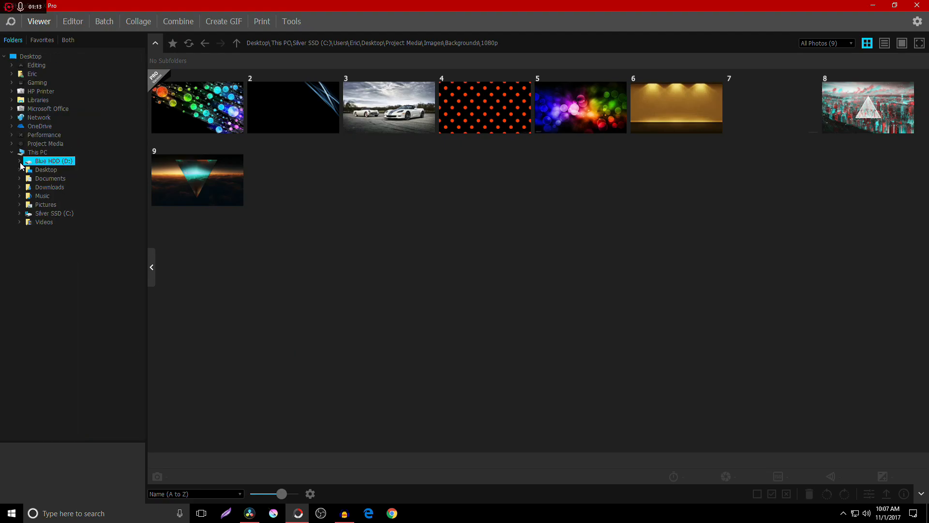
Browse Blue HDD > New York > Pictures and pick the raw clock-and-flowers photo P1000072.RW2.
click(19, 160)
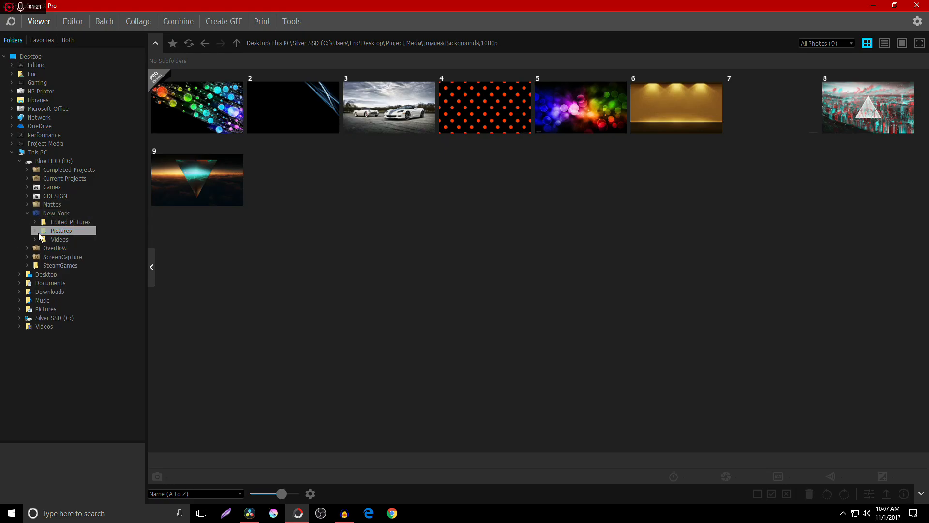
click(61, 230)
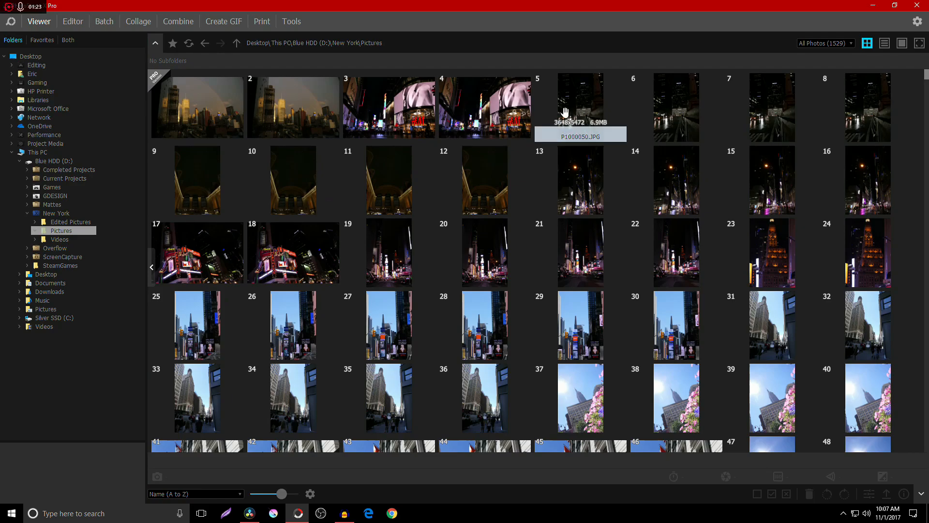
mouse_move(545, 371)
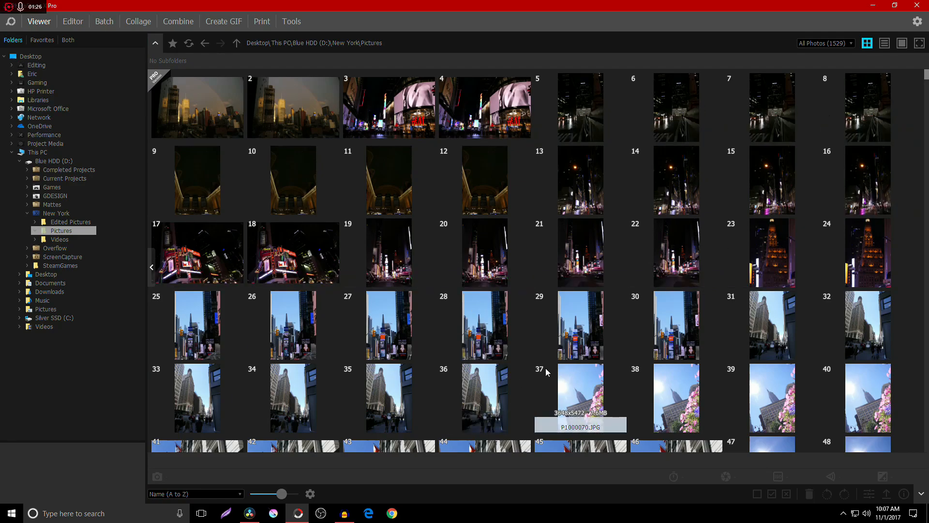
mouse_move(590, 376)
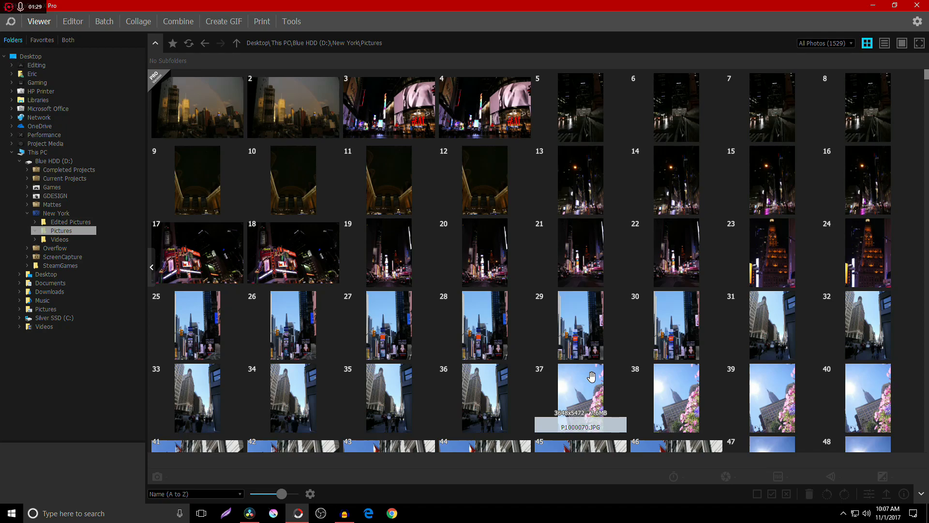
scroll(down, 3)
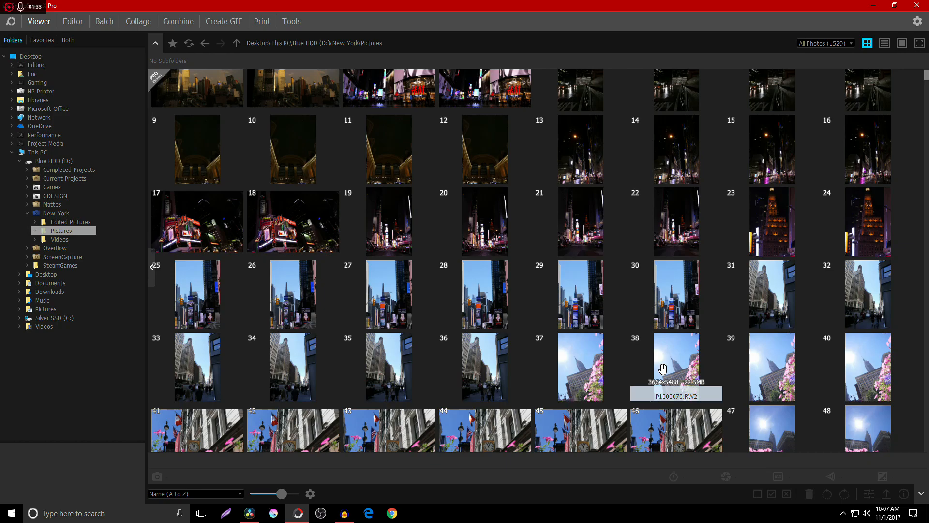
scroll(down, 3)
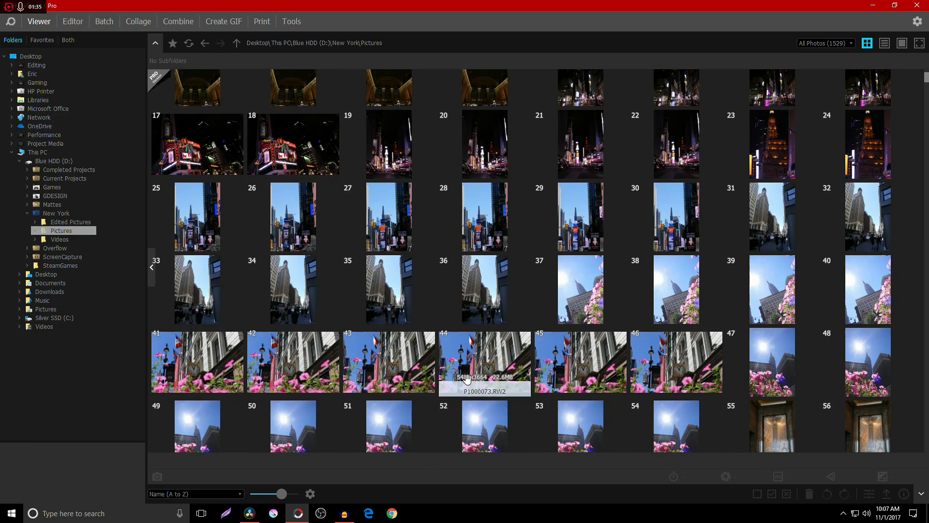
mouse_move(223, 347)
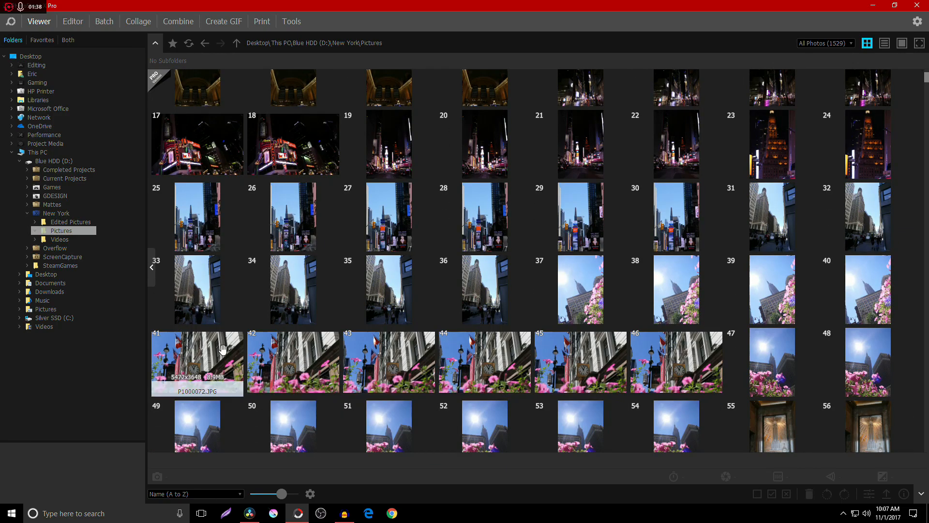
click(292, 361)
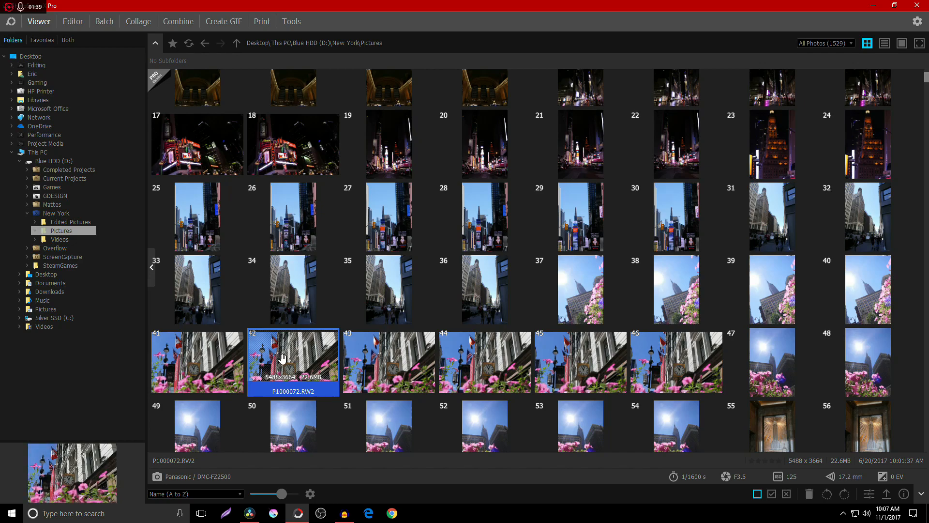
View the photo full size, compare the JPG and RW2 versions, and send the raw into the Editor.
double_click(292, 361)
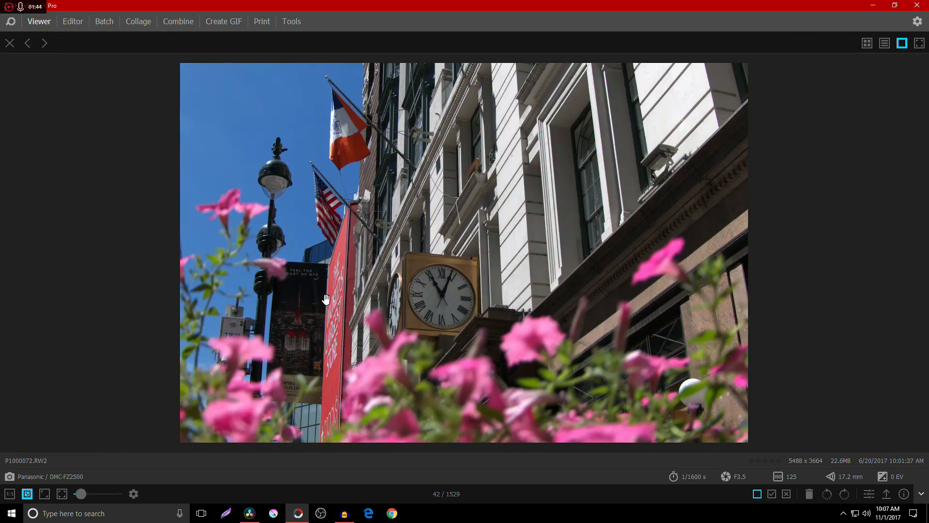
mouse_move(855, 448)
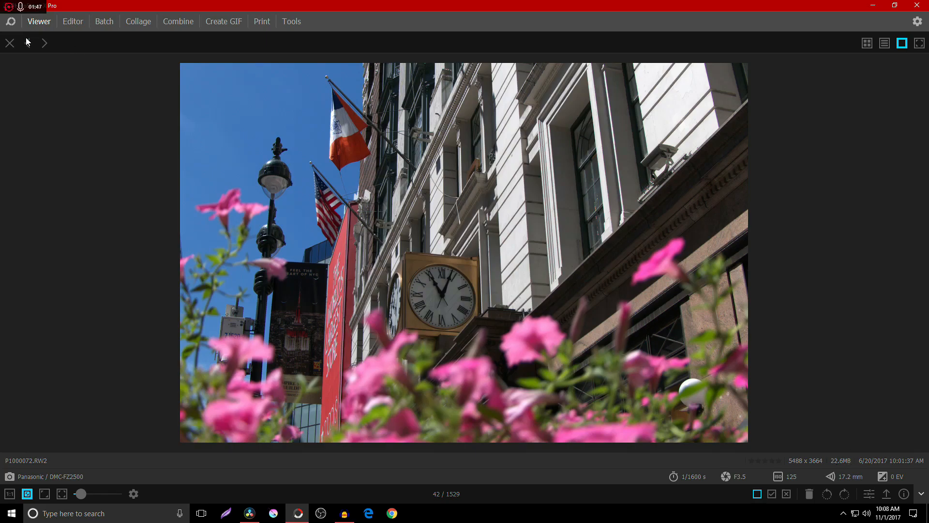
click(27, 43)
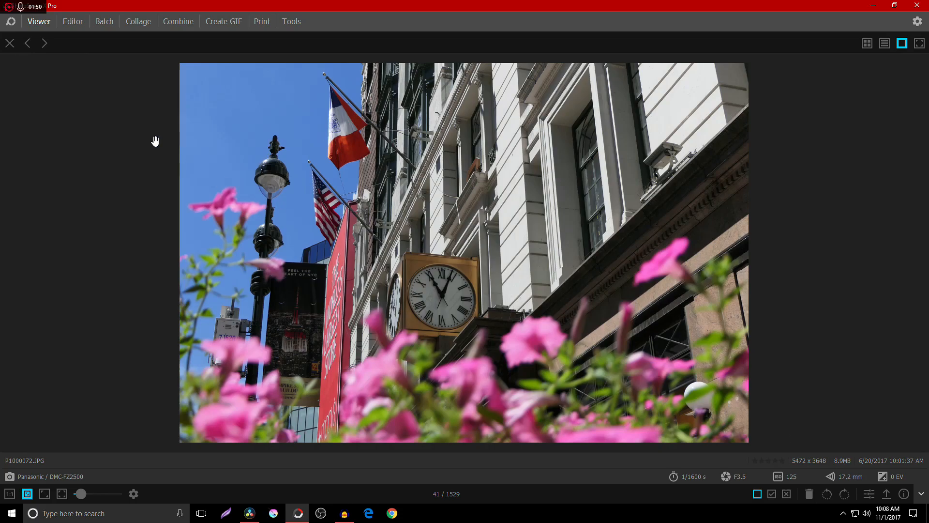
mouse_move(43, 42)
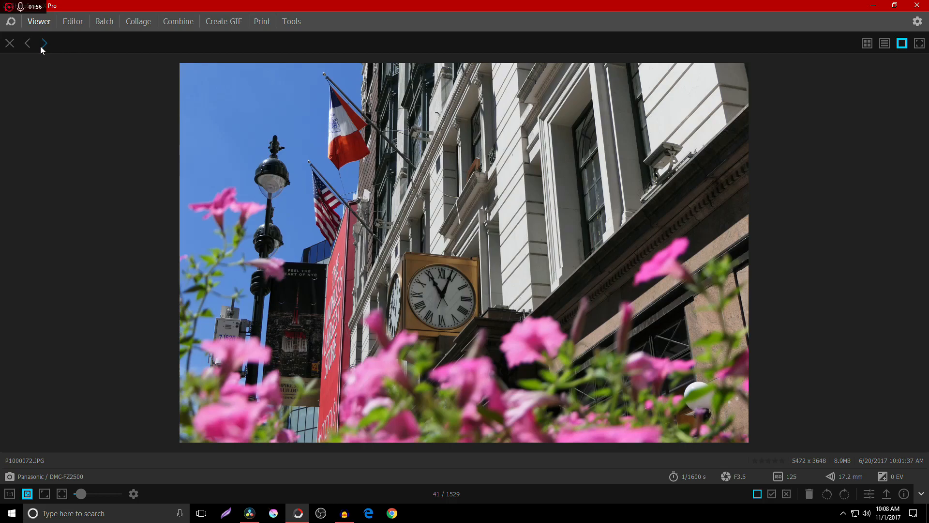
click(44, 43)
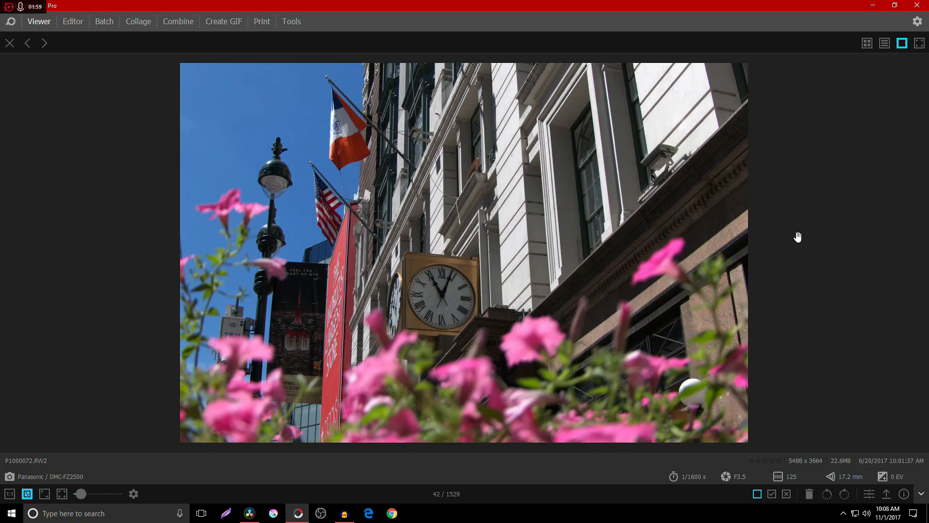
click(73, 22)
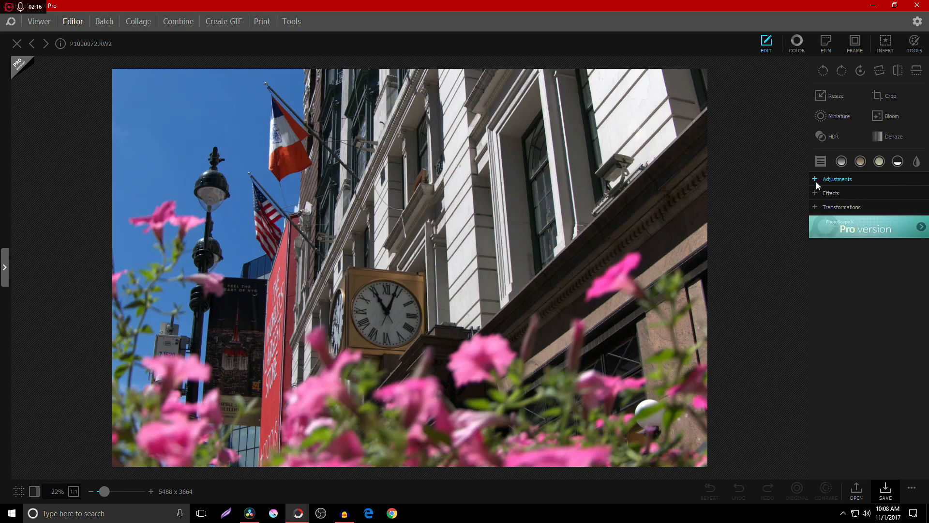
Expand the Adjustments list and scroll through it toward the Effects and Jitter entries.
click(837, 179)
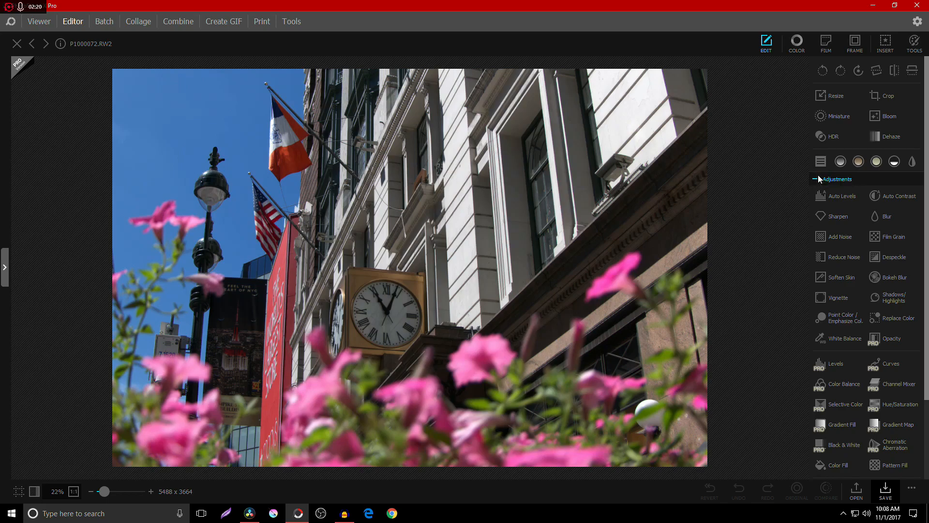
click(816, 179)
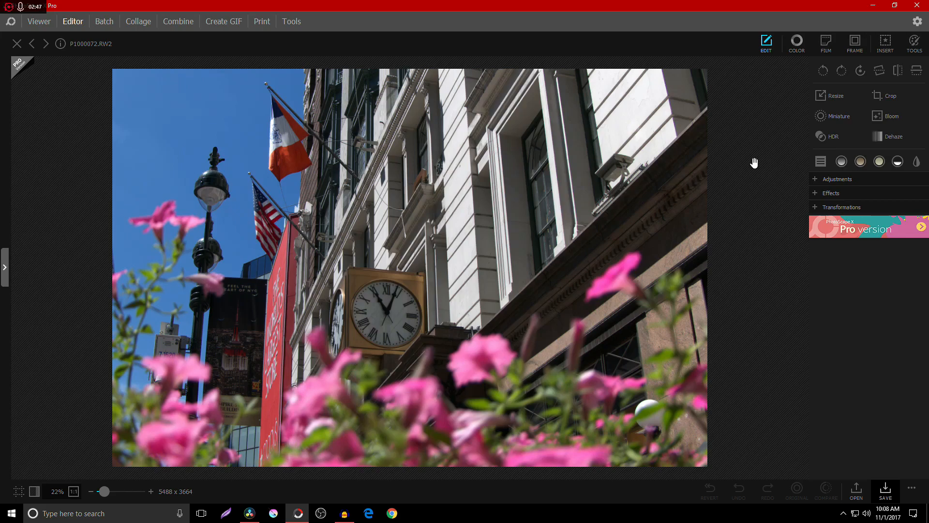
mouse_move(721, 160)
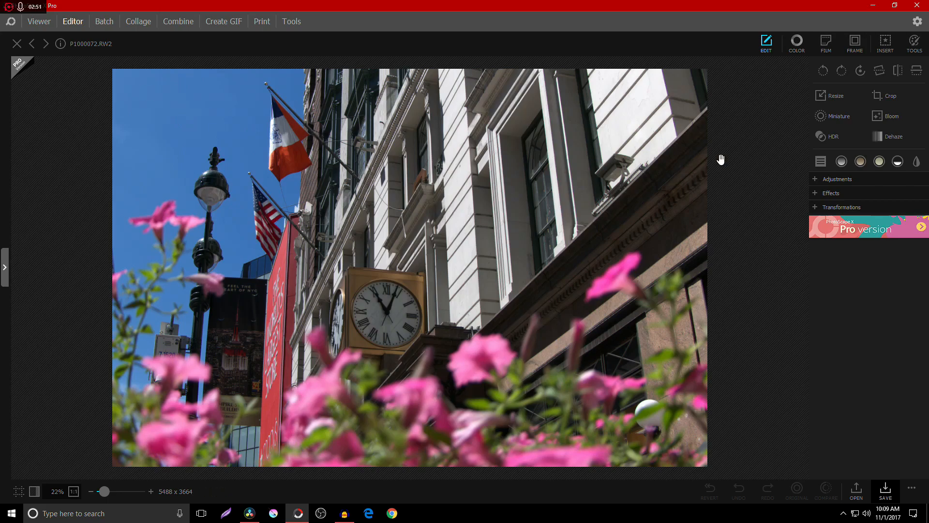
click(838, 178)
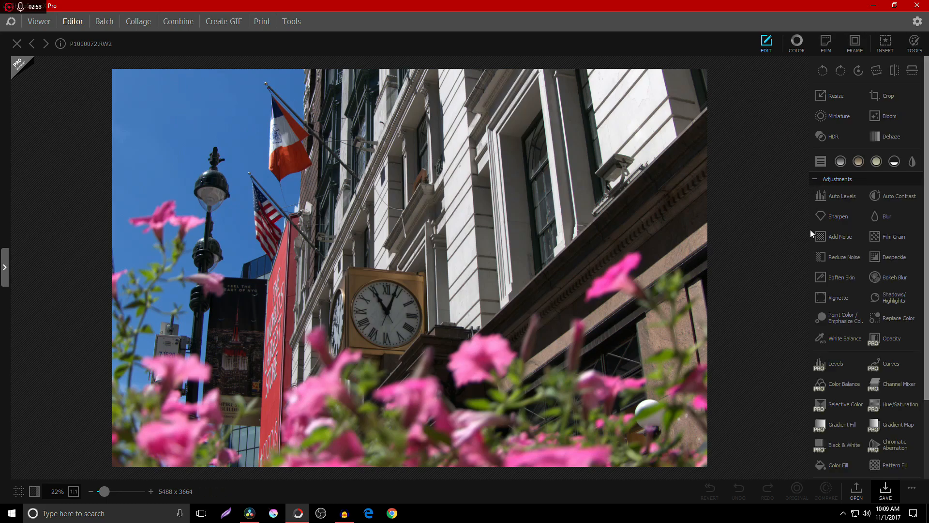
scroll(up, 3)
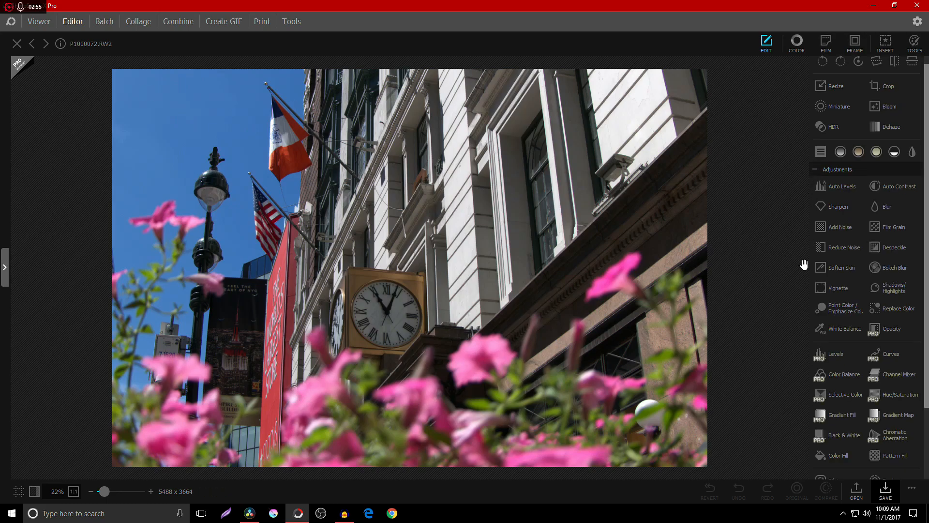
scroll(down, 3)
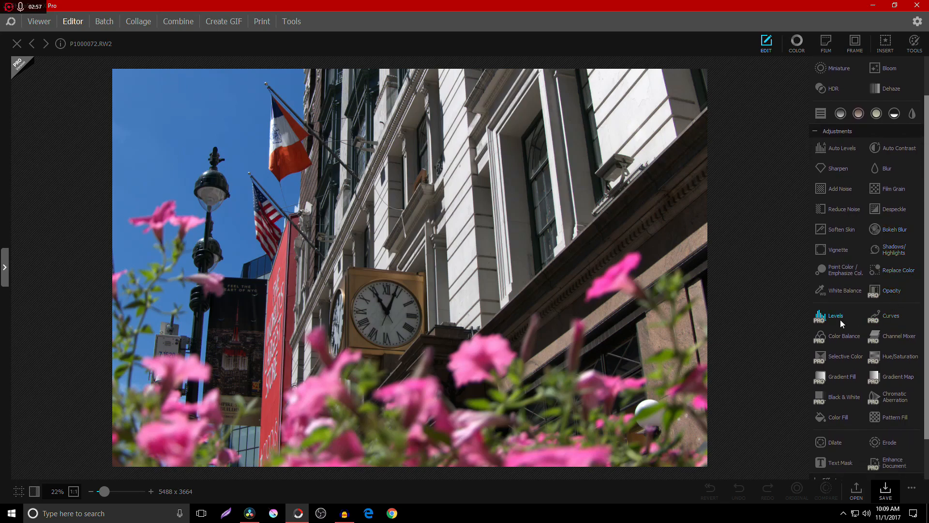
mouse_move(873, 377)
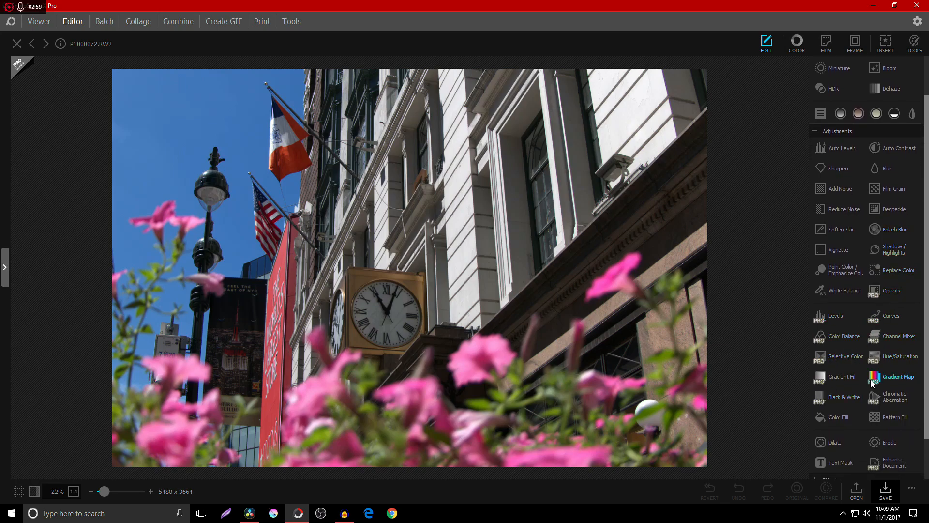
mouse_move(797, 402)
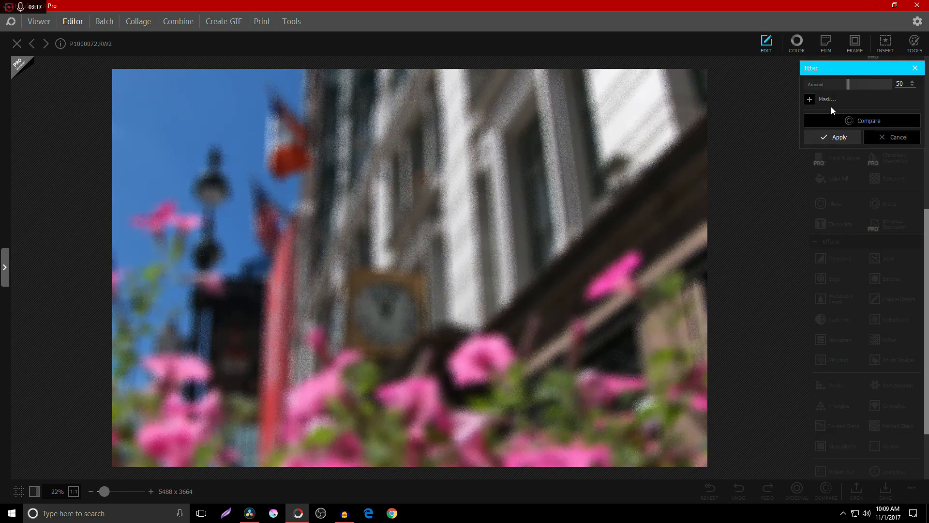
Switch the Jitter mask from radial to linear to brush, compare, and apply it to the facade.
click(809, 98)
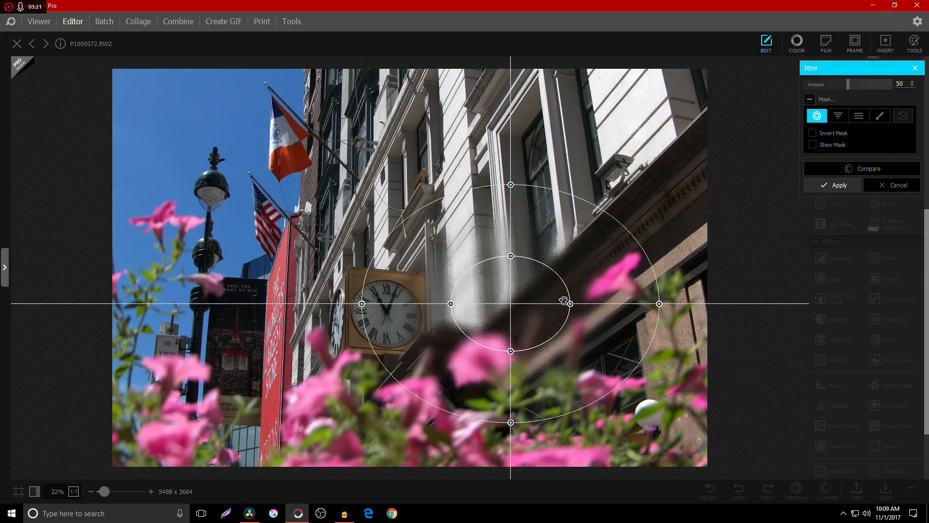
click(837, 116)
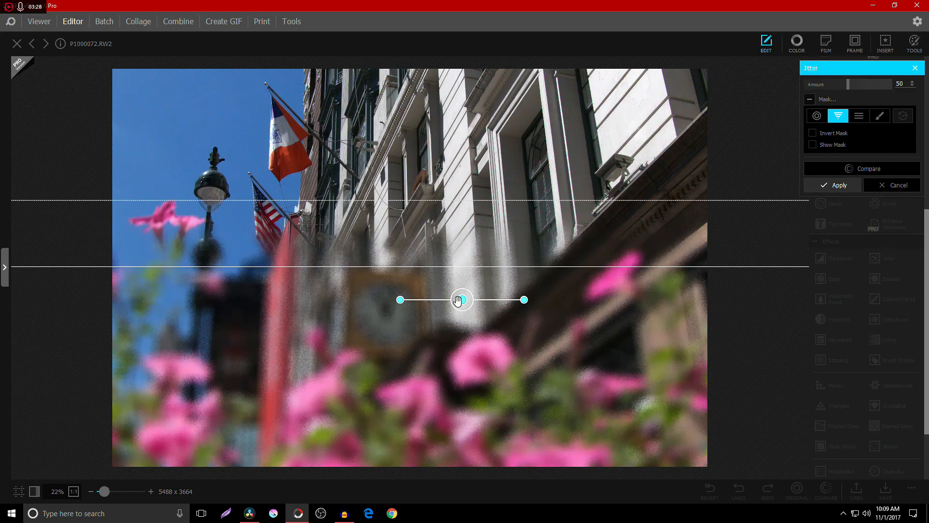
click(879, 115)
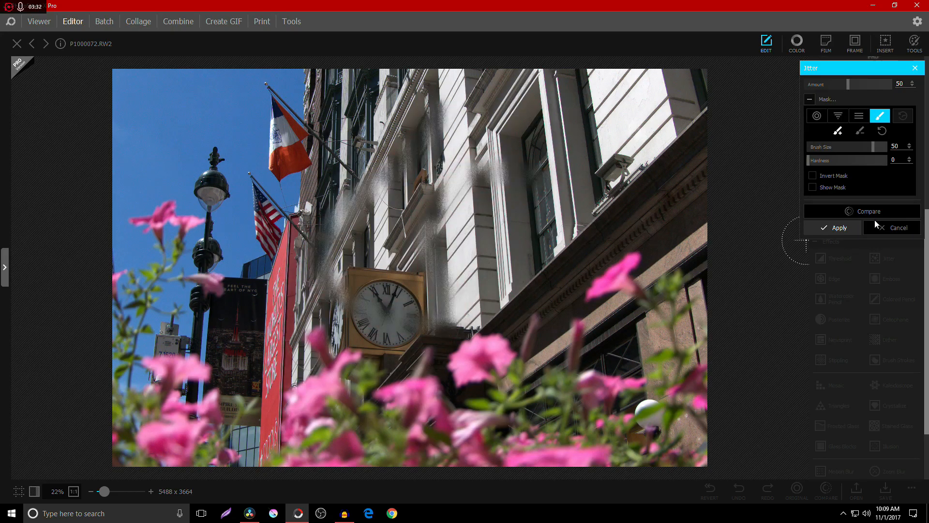
click(869, 211)
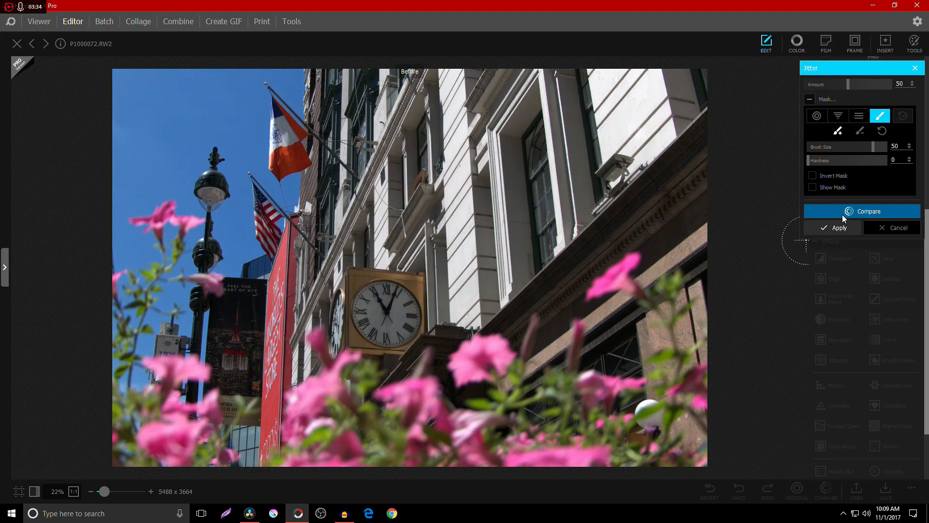
click(840, 227)
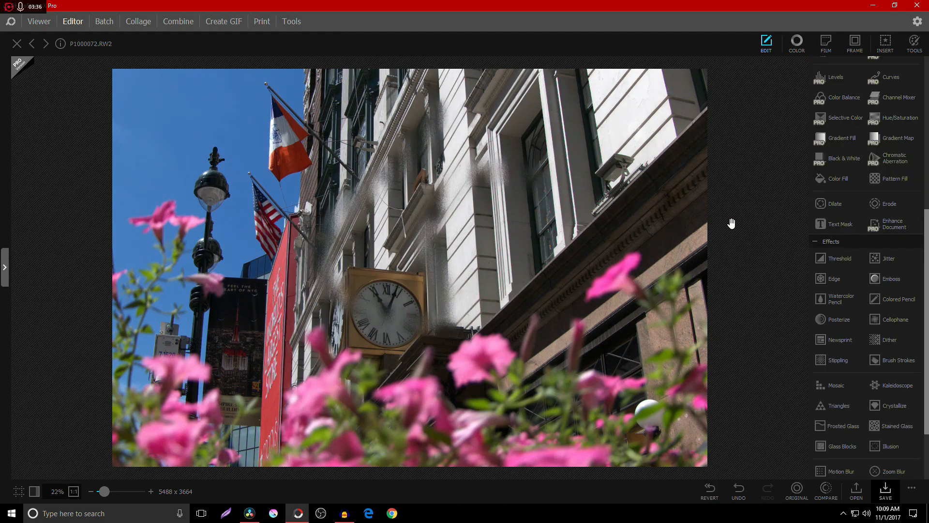
mouse_move(738, 231)
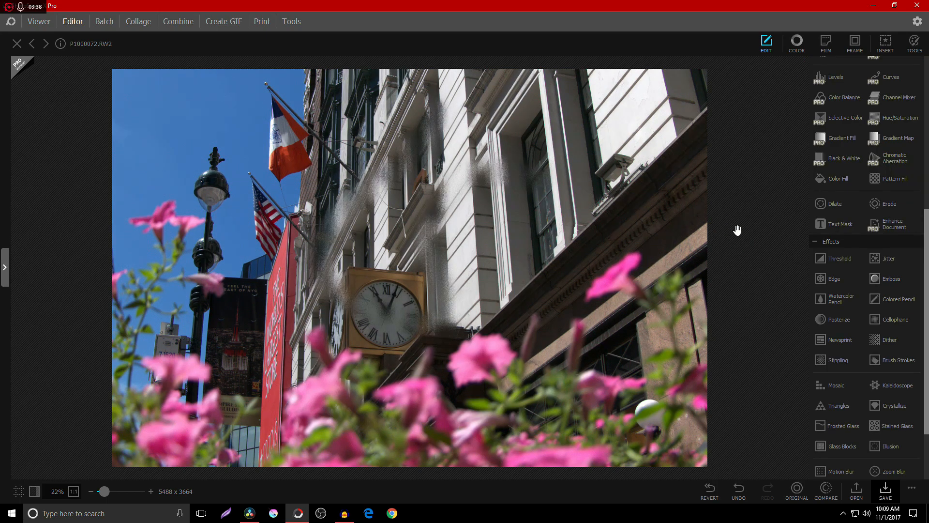
Undo the masked Jitter effect and scroll back through the Edit effects list.
click(737, 490)
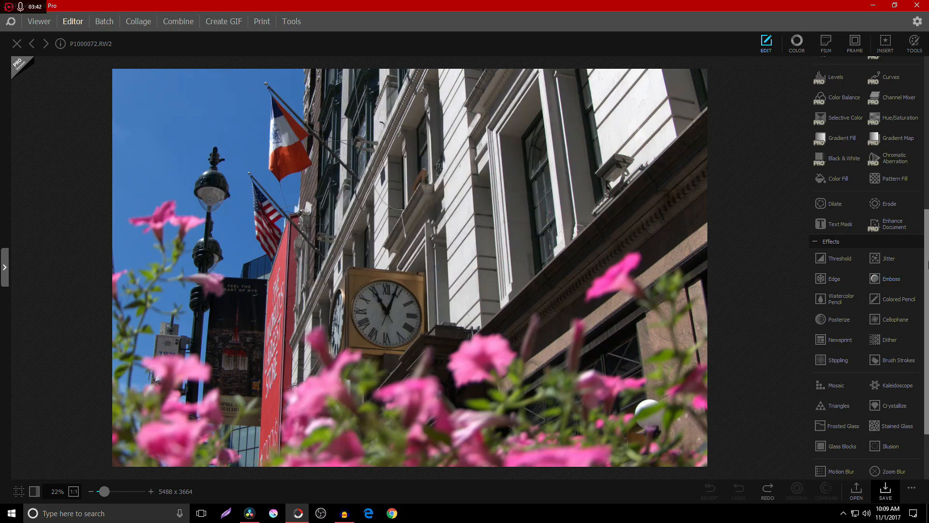
scroll(up, 3)
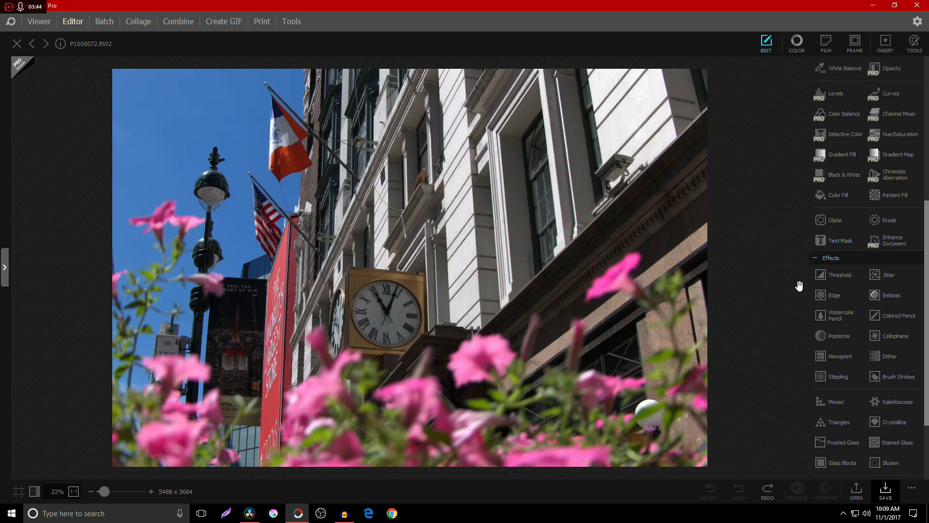
click(820, 336)
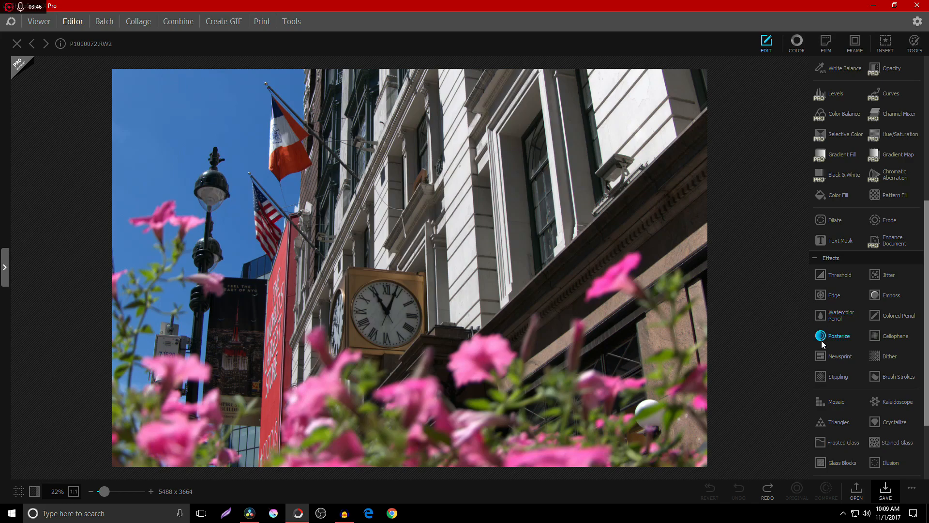
scroll(up, 3)
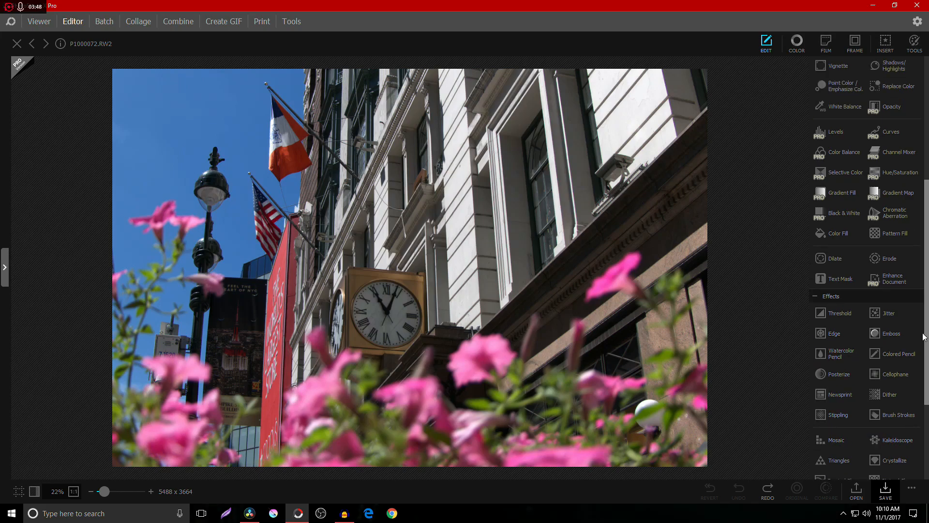
scroll(down, 3)
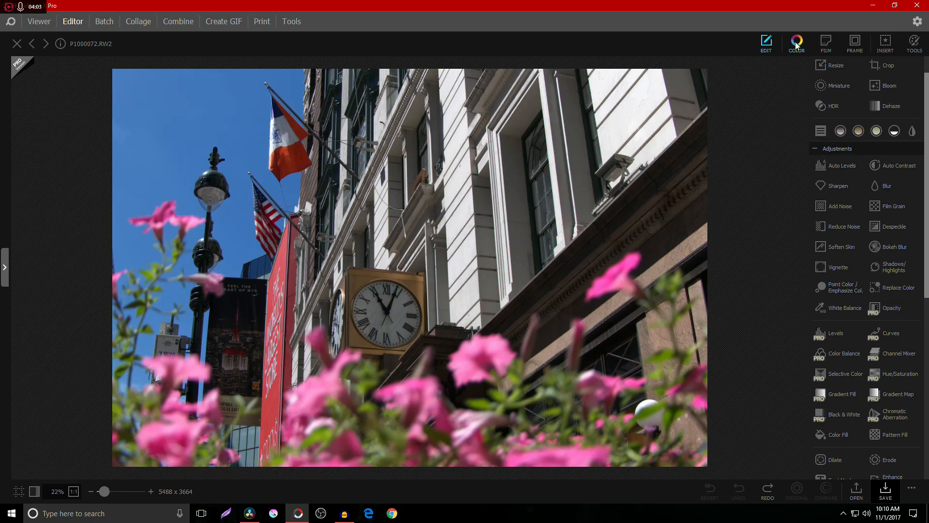
In the Color panel preview contrast 15 and saturation 45, toggling Compare against the original.
click(844, 308)
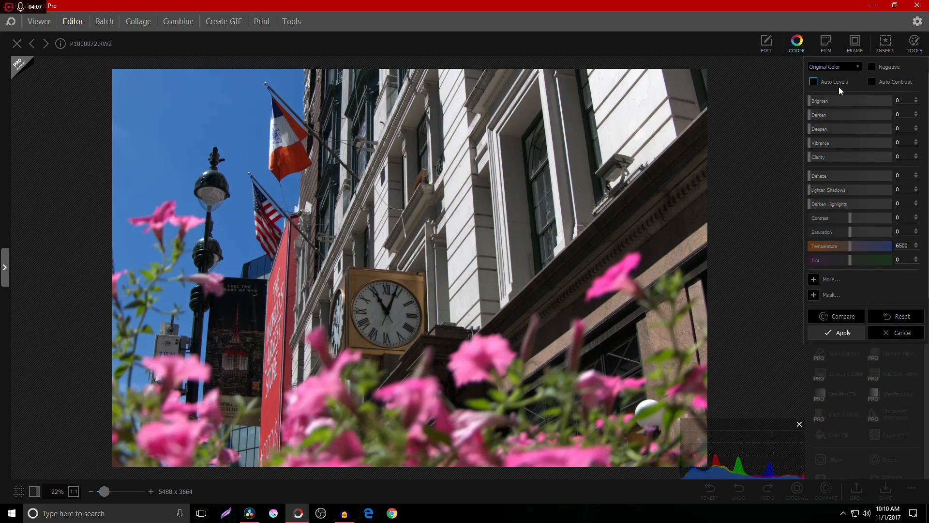
click(844, 315)
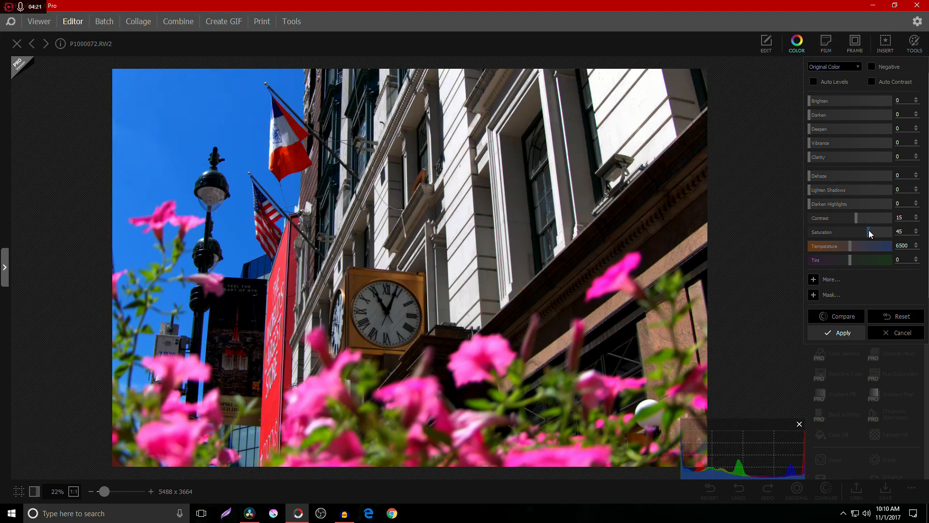
click(843, 315)
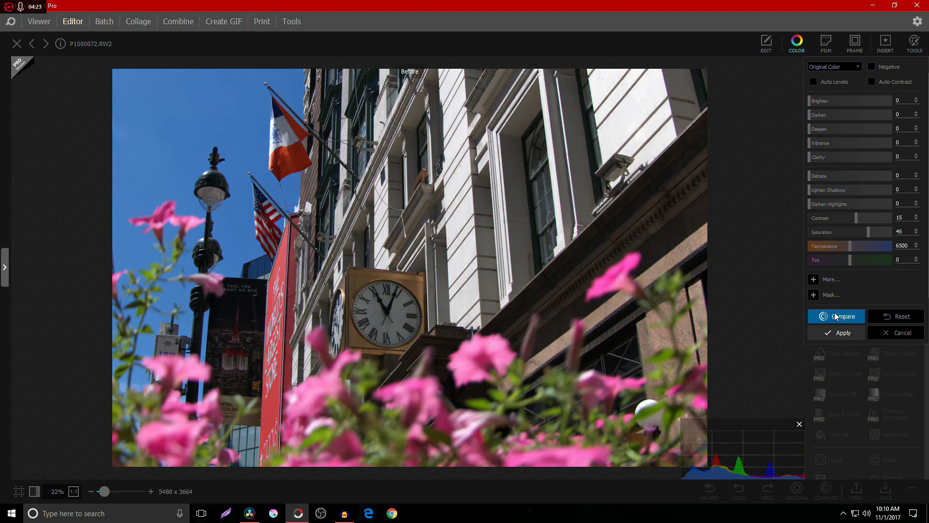
click(835, 315)
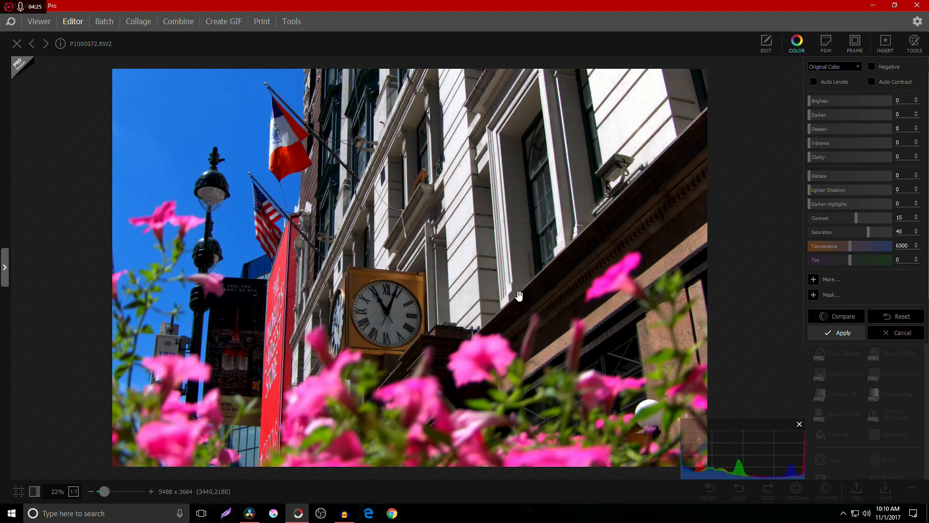
mouse_move(755, 265)
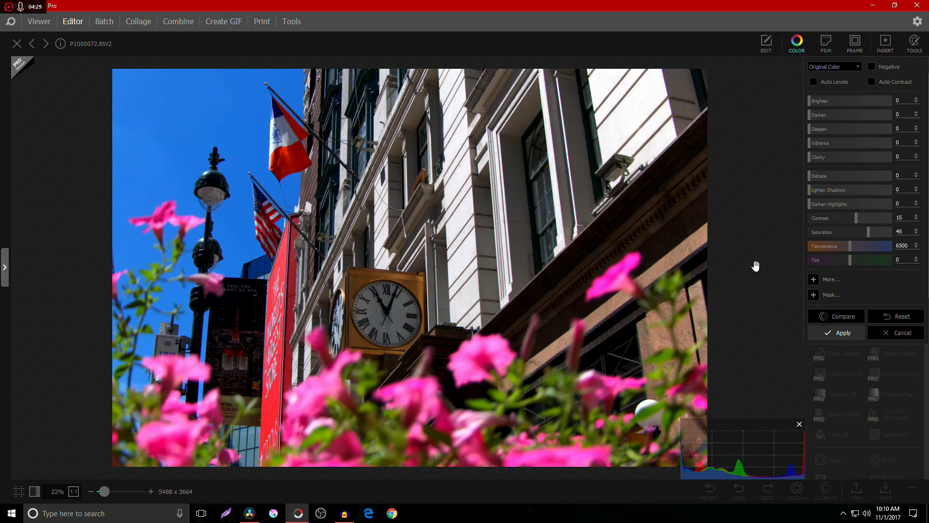
mouse_move(819, 290)
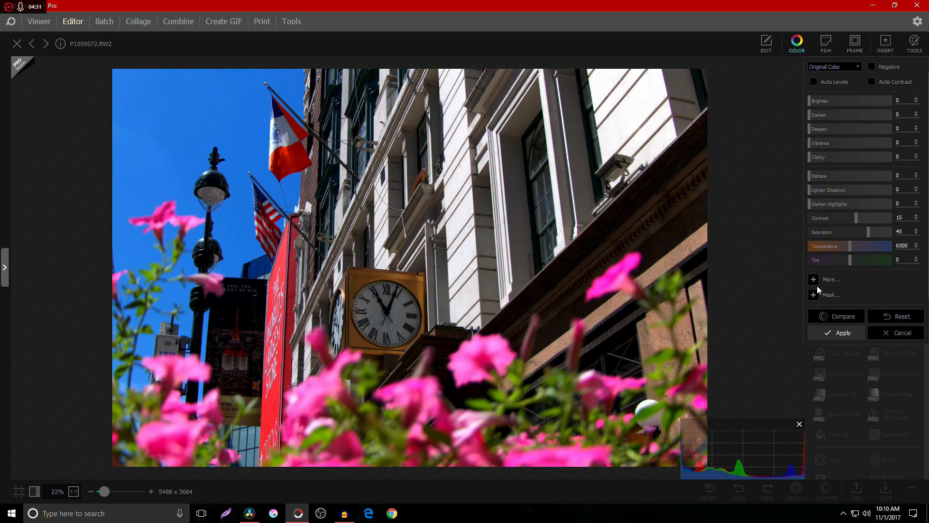
mouse_move(702, 121)
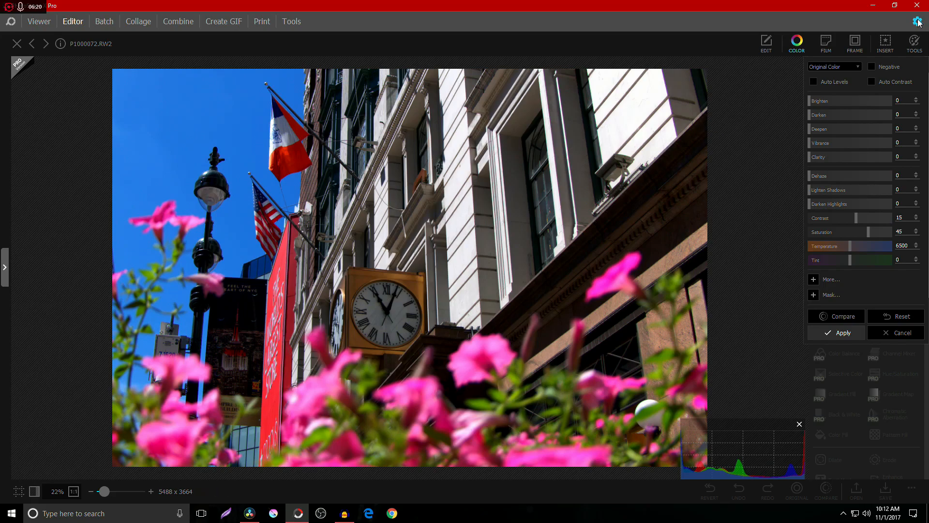
click(921, 22)
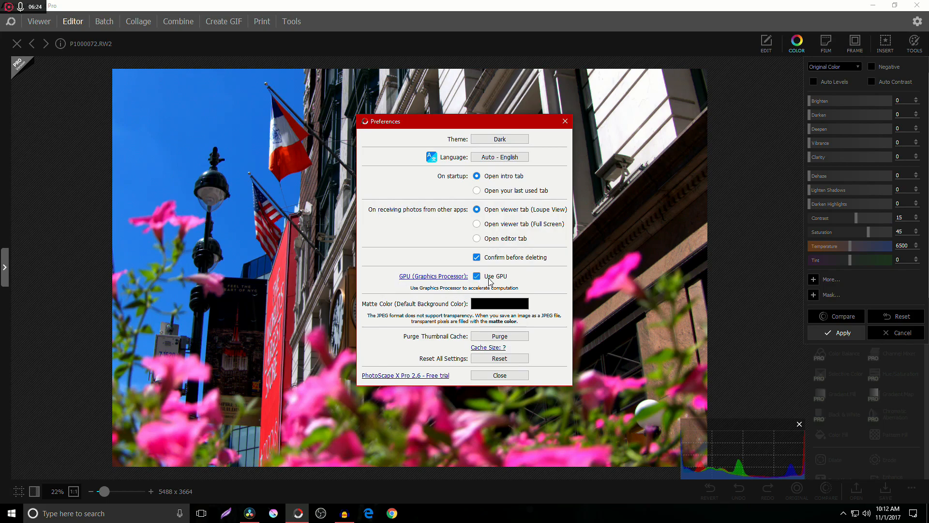
click(499, 375)
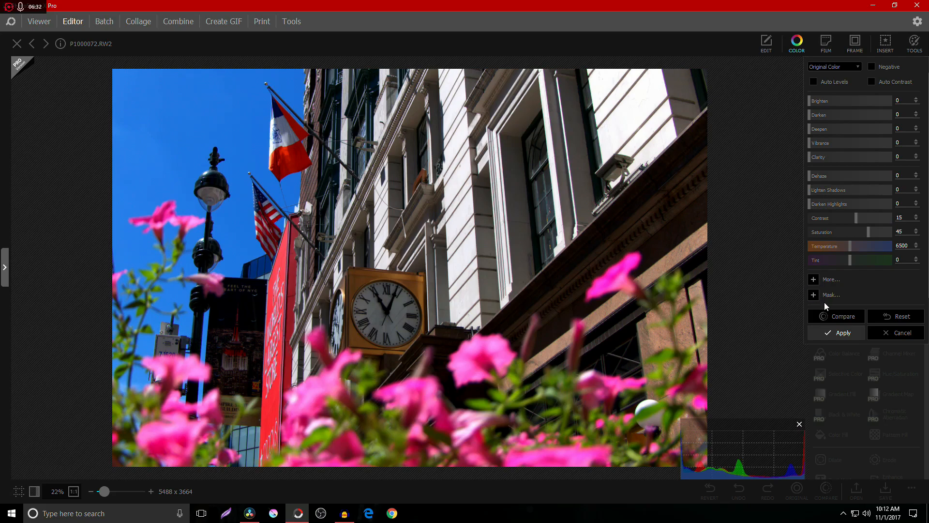
click(841, 315)
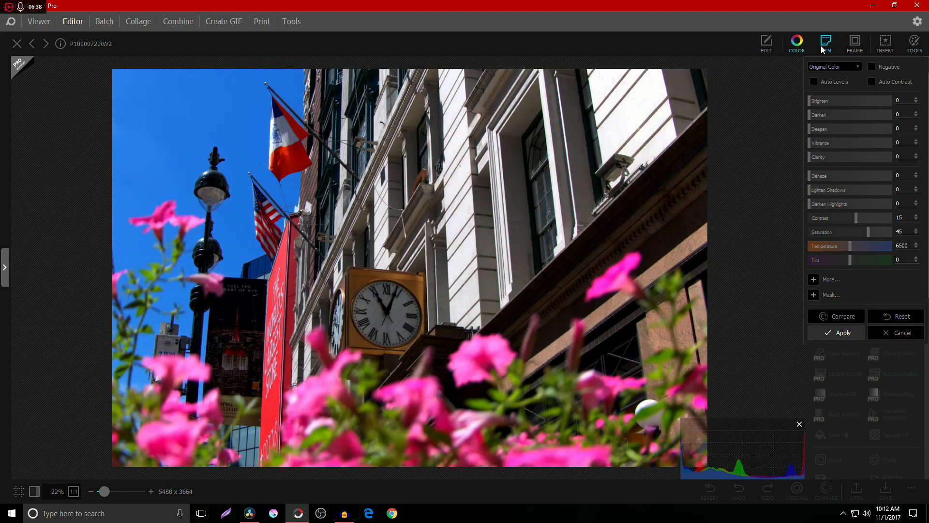
Preview several Film looks such as Malvern, then browse the Duotone presets with none applied.
click(826, 42)
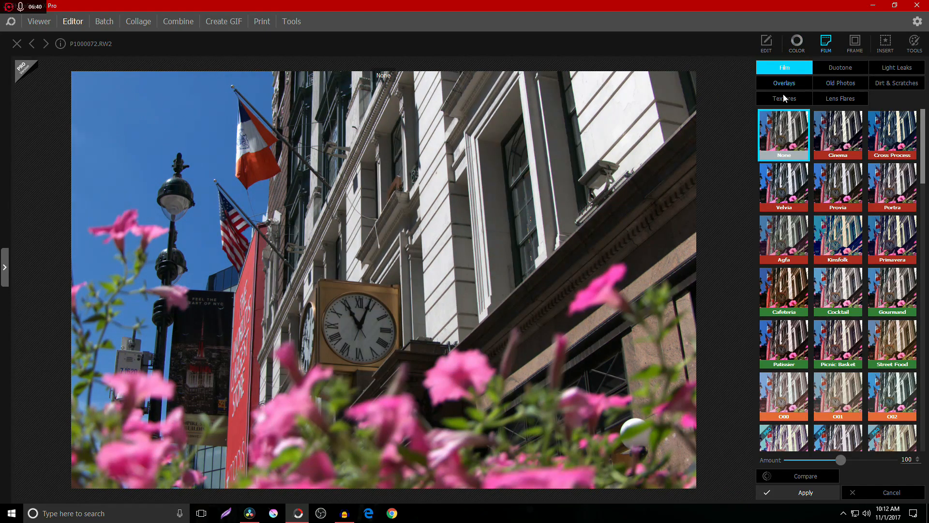
click(891, 290)
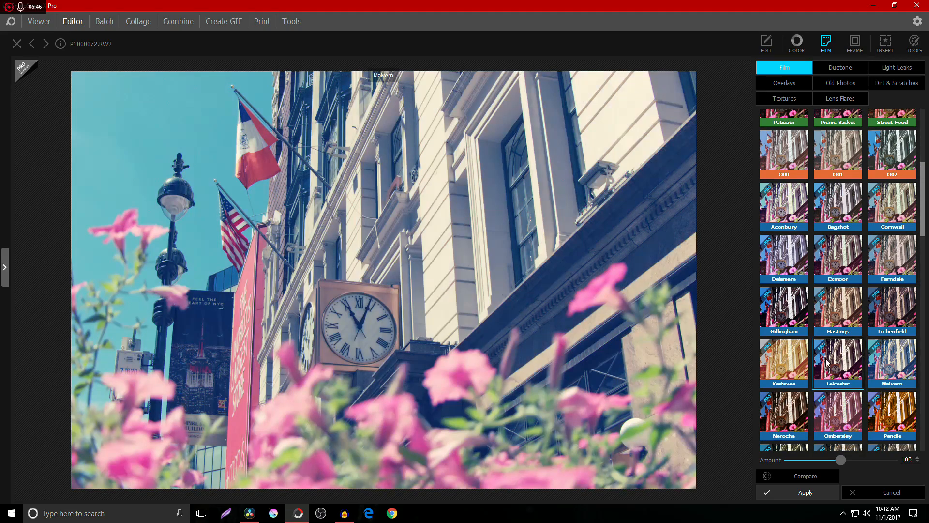
scroll(down, 3)
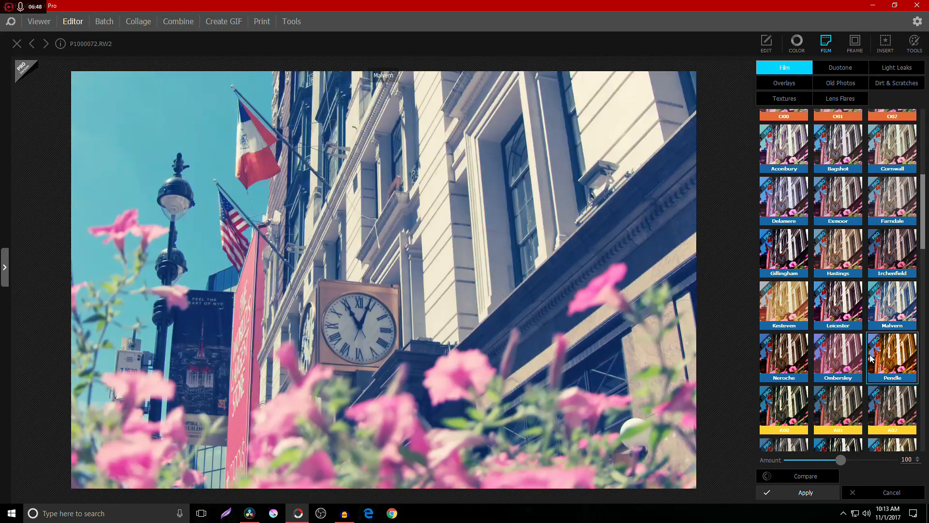
click(891, 356)
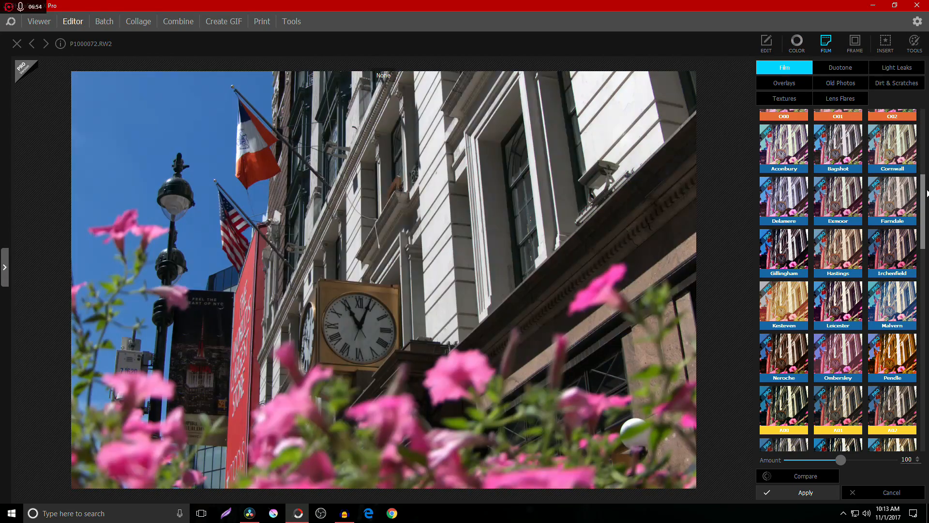
scroll(down, 3)
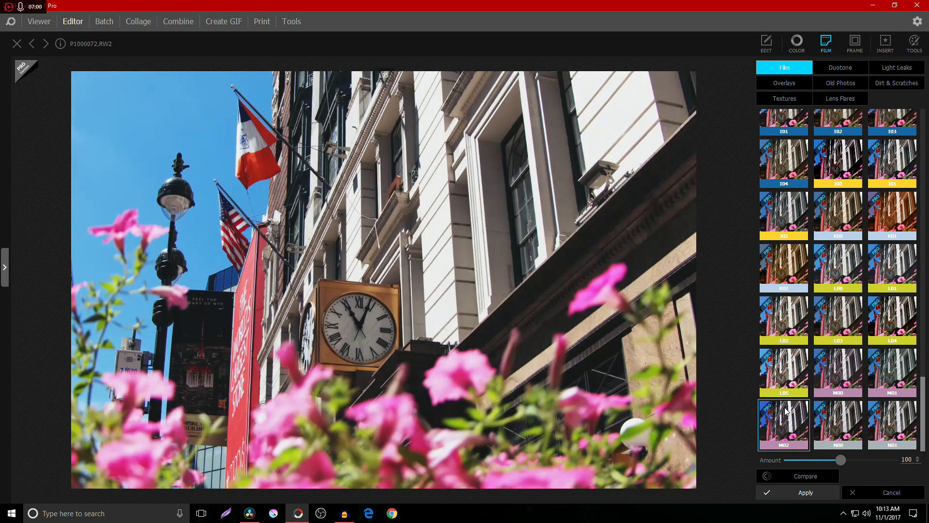
click(839, 67)
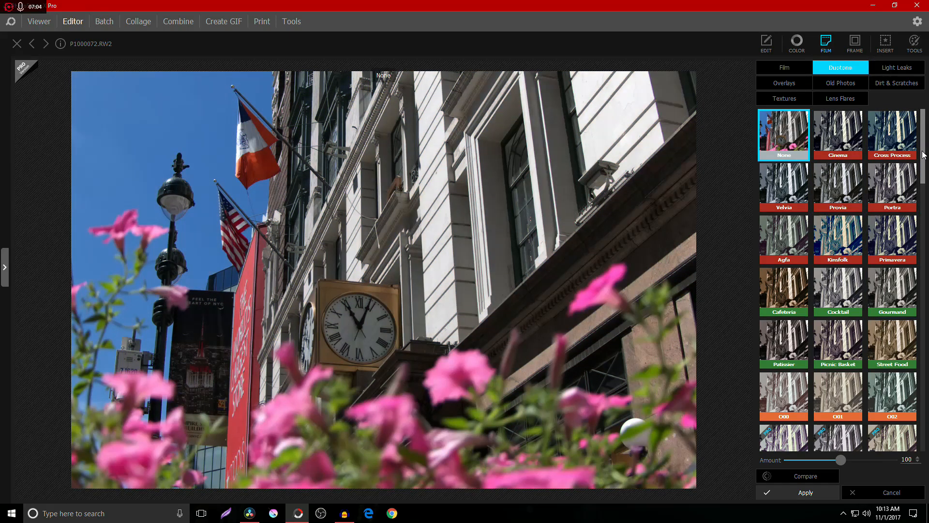
scroll(down, 3)
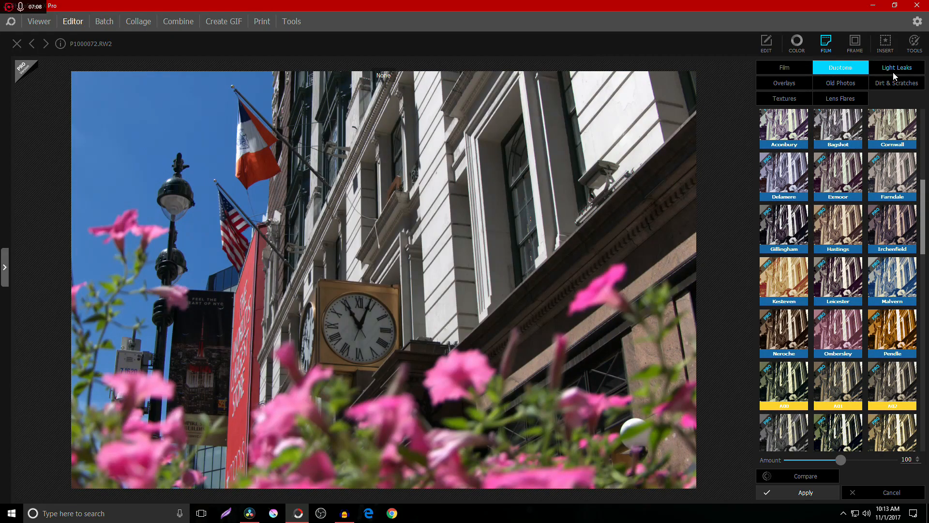
Preview light leak 027 over the photo, then move on to the Lens Flares collection.
click(896, 67)
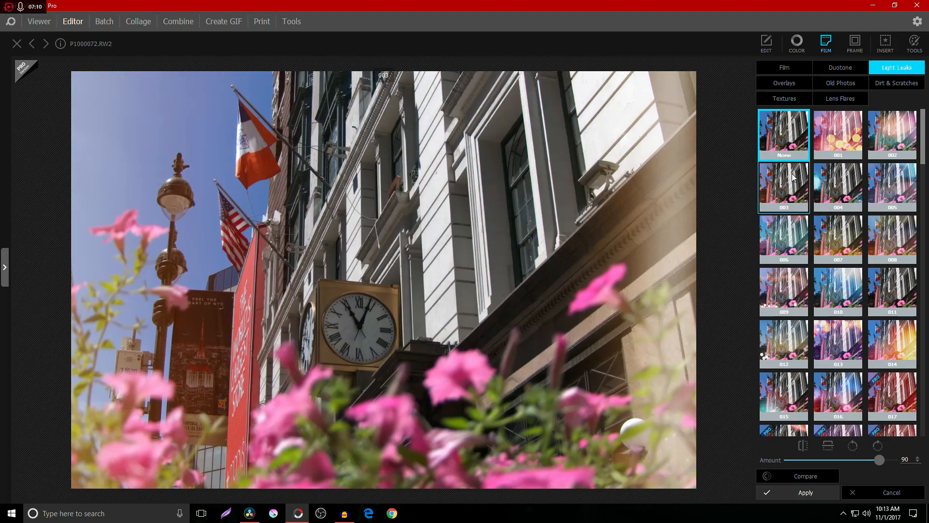
click(837, 344)
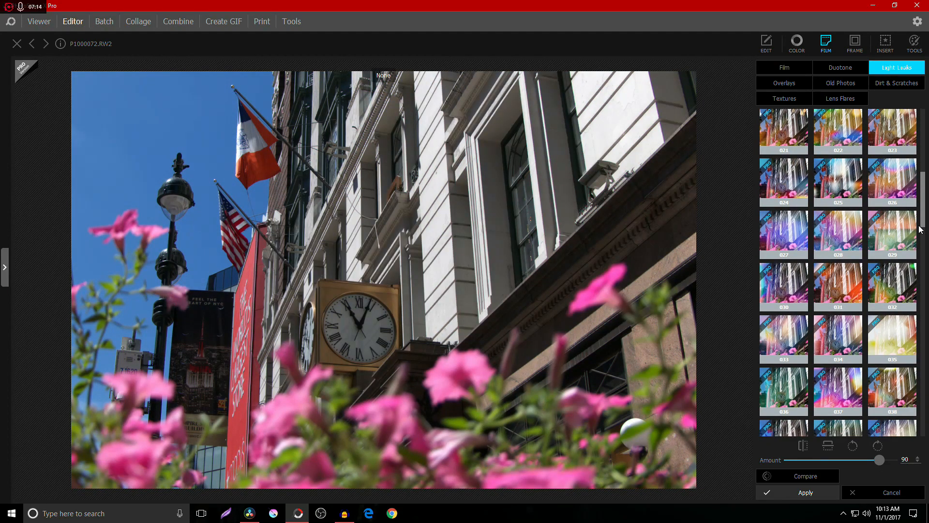
click(783, 235)
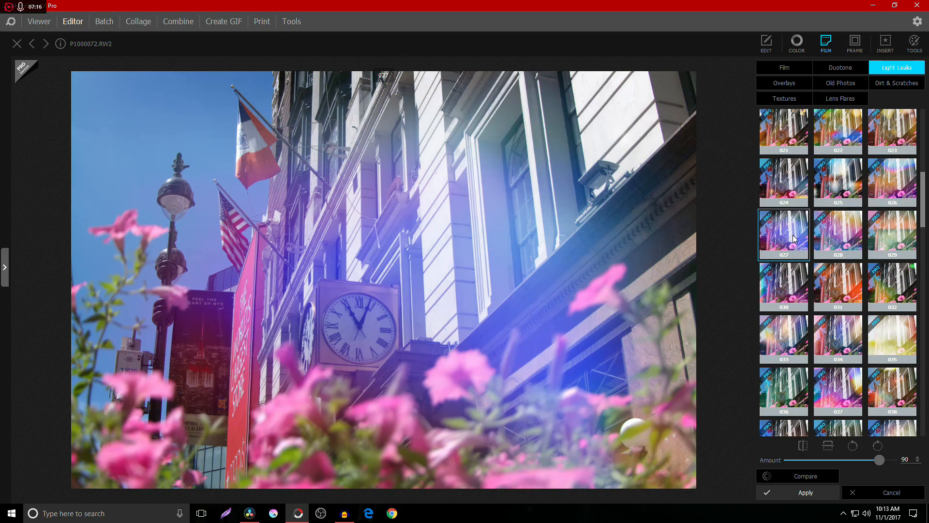
click(840, 99)
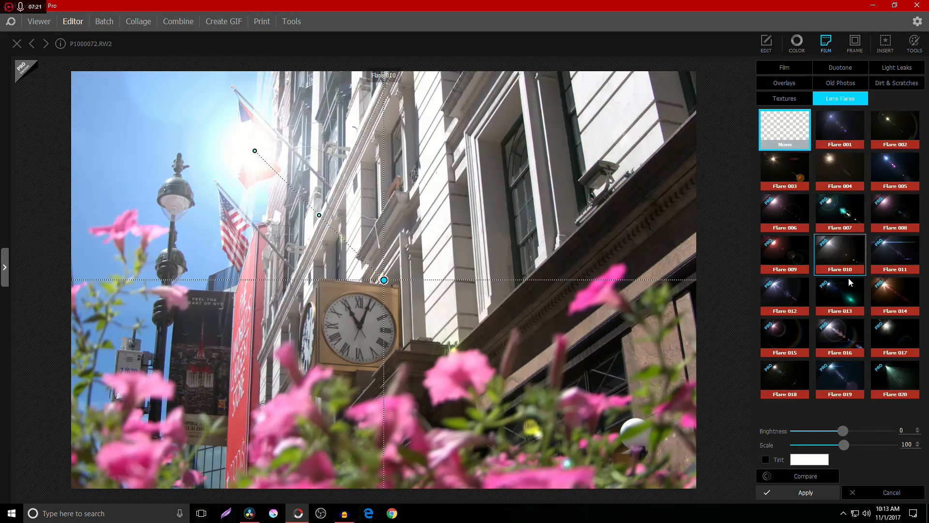
Preview the Vintage A002 texture overlay, set it back to None, and return to the lens flare effects.
click(783, 83)
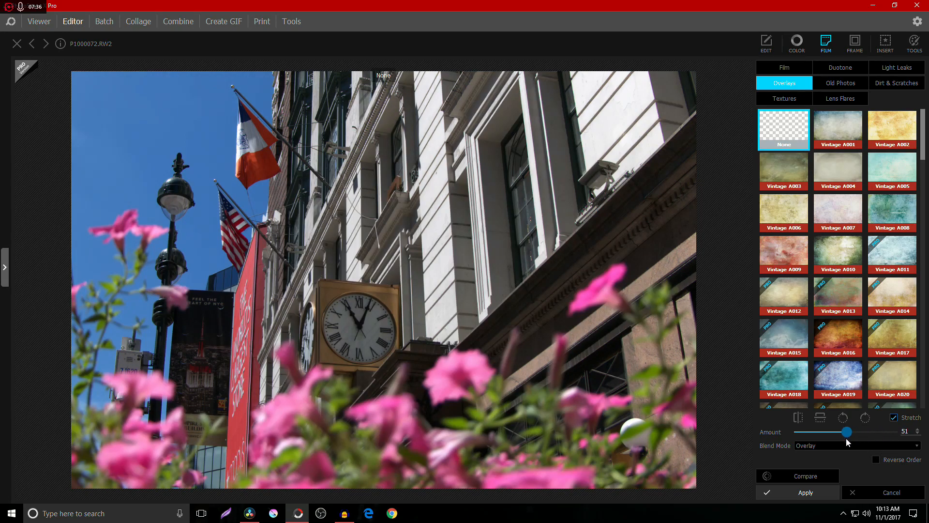
click(892, 128)
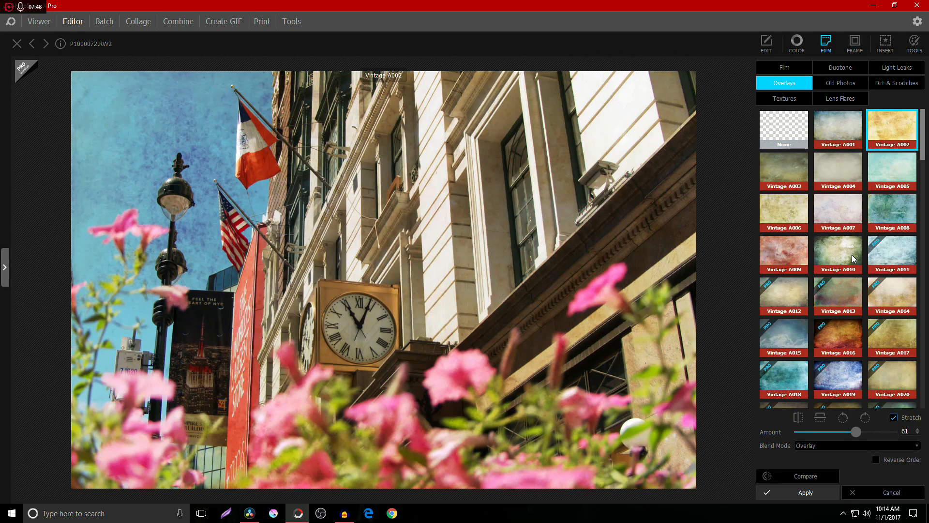
click(783, 128)
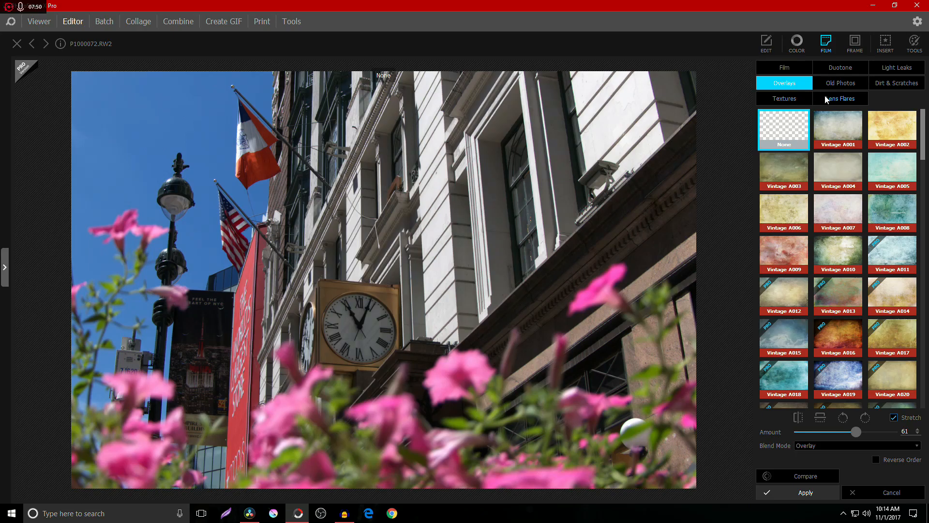
click(839, 99)
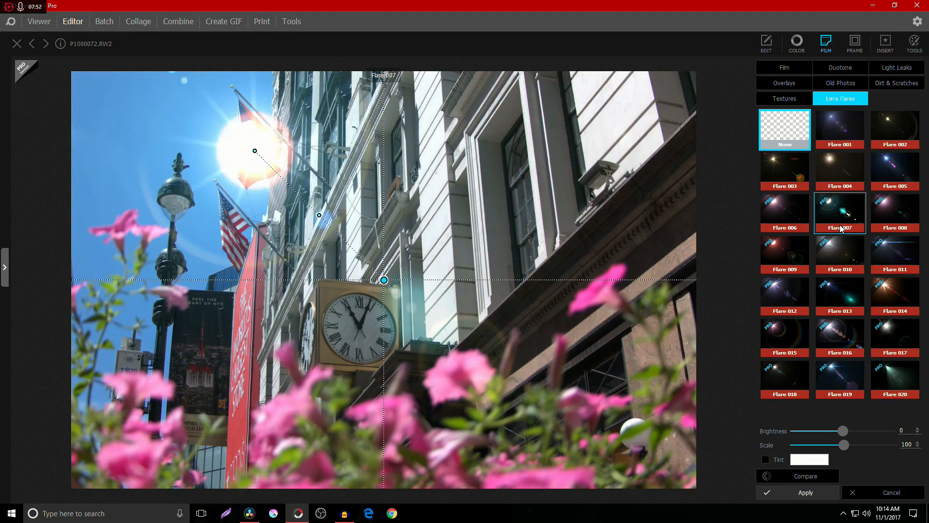
Preview Flare 002 and Flare 005 with a colour tint over the clock, then clear the flare.
click(895, 128)
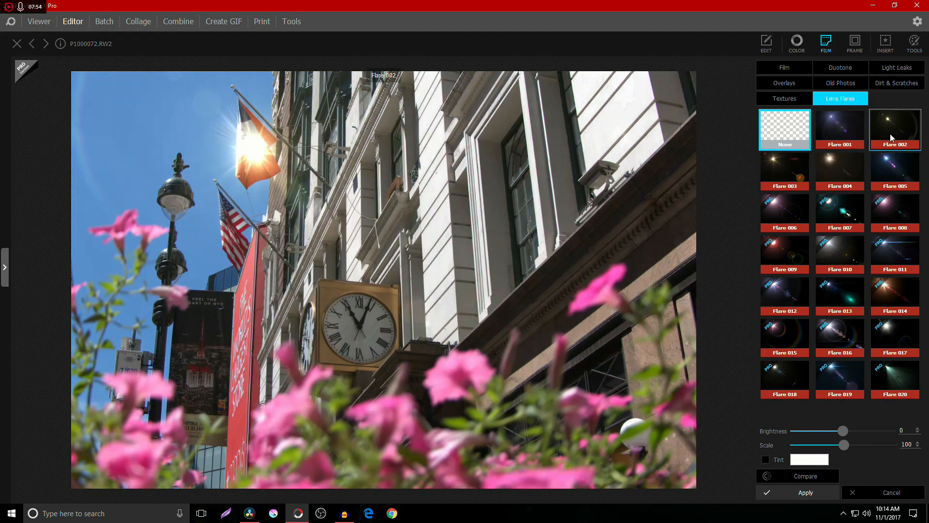
click(894, 170)
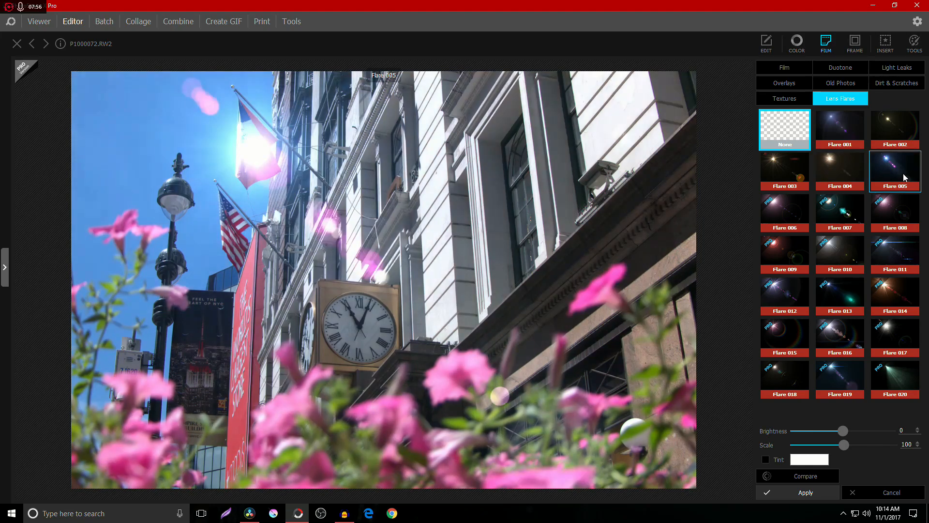
click(895, 171)
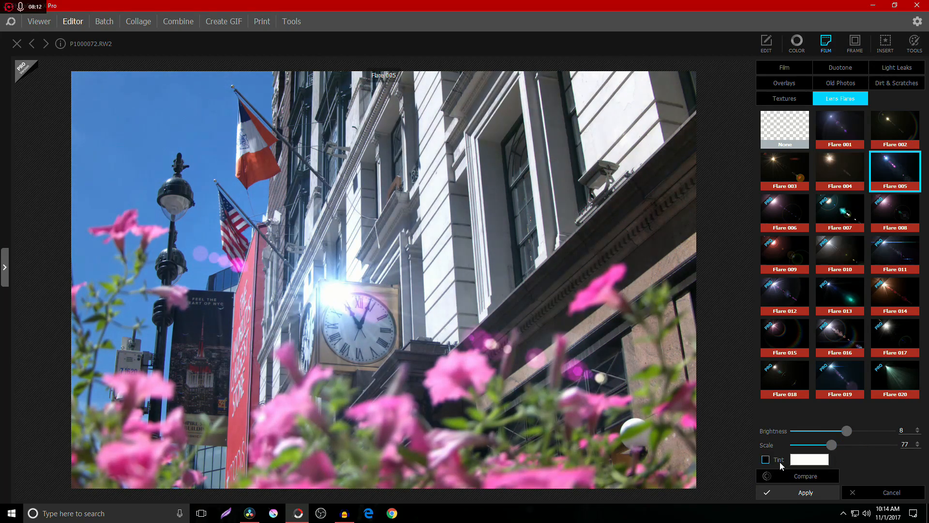
click(809, 459)
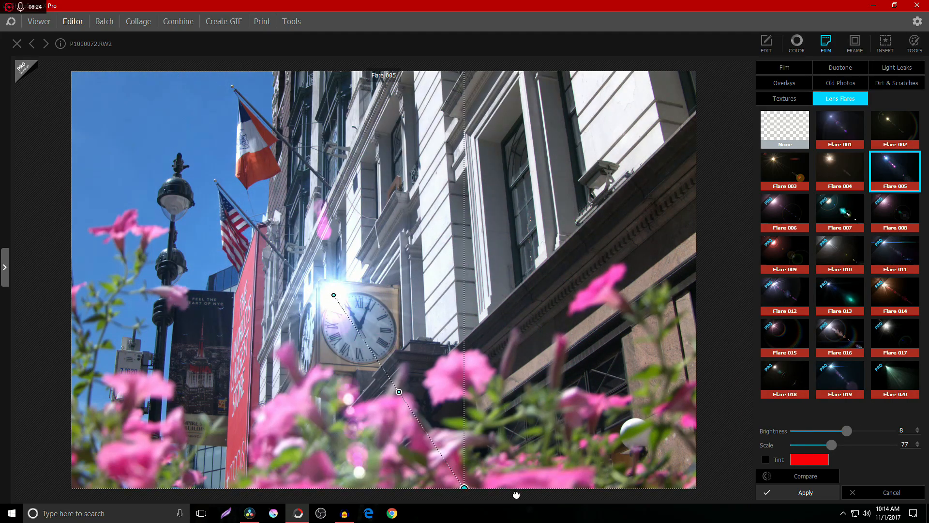
click(784, 128)
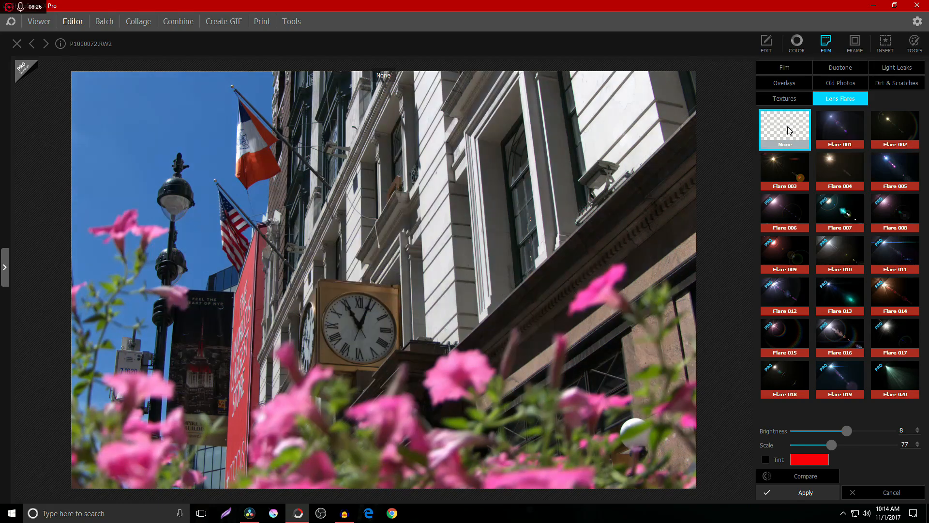
Try a fabric texture, clear it, and move on to the frame options.
click(783, 98)
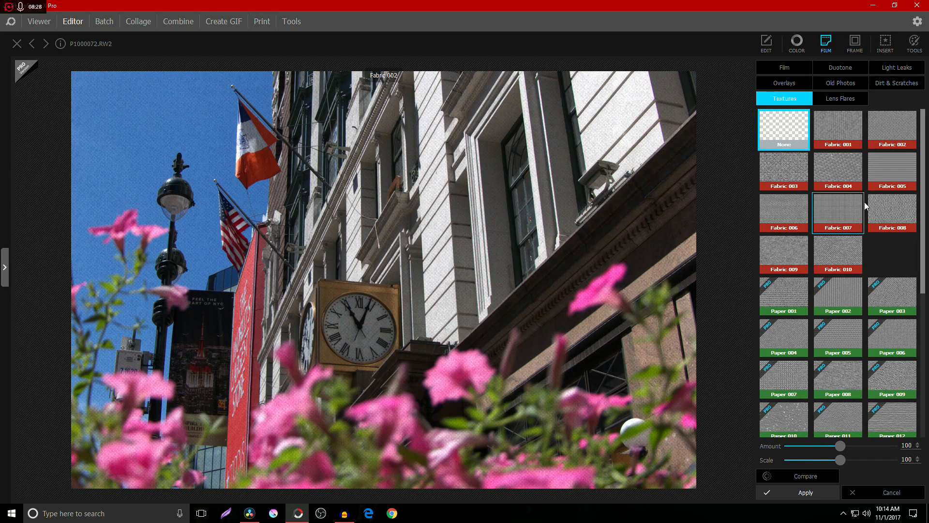
click(783, 129)
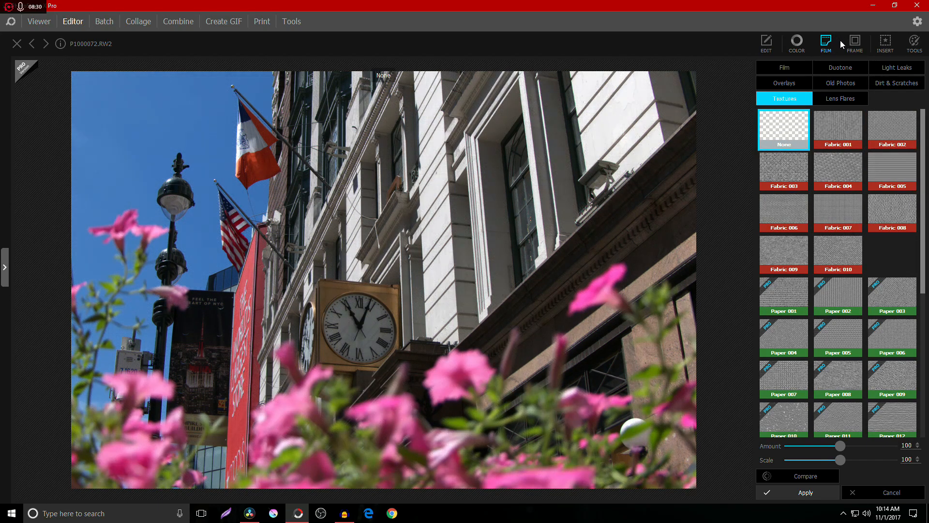
click(855, 43)
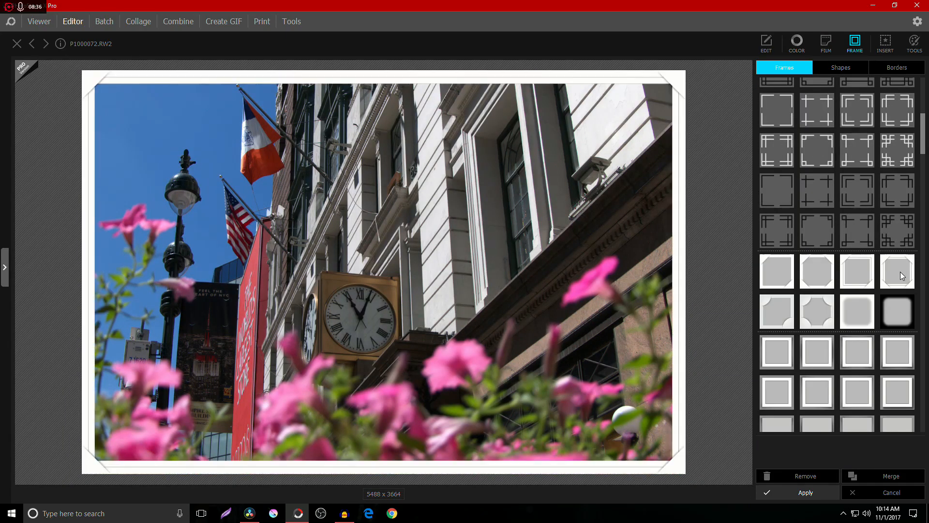
Scroll the Frames list to the white top-and-bottom bar frame.
scroll(down, 3)
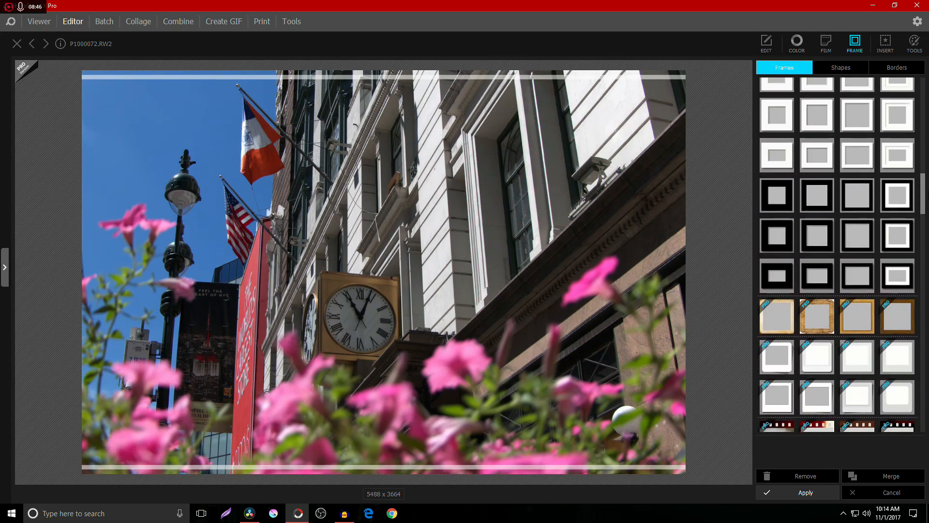
scroll(down, 3)
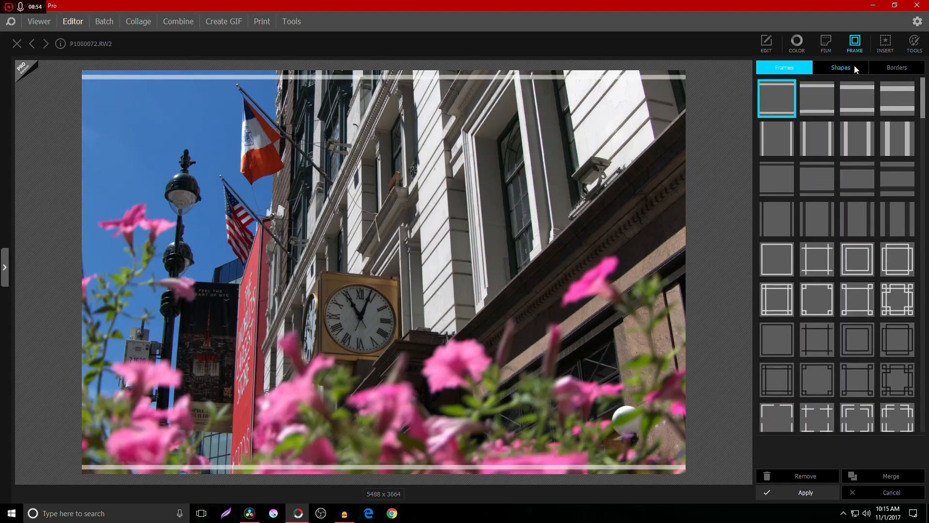
Preview circle and rounded-square shapes, rounded and circular white borders, then rounded corners without a border.
click(840, 66)
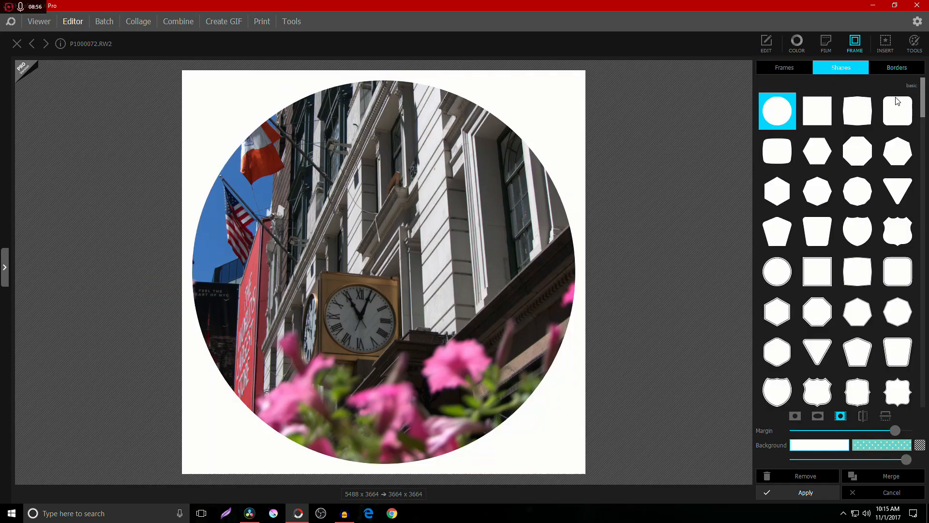
click(896, 110)
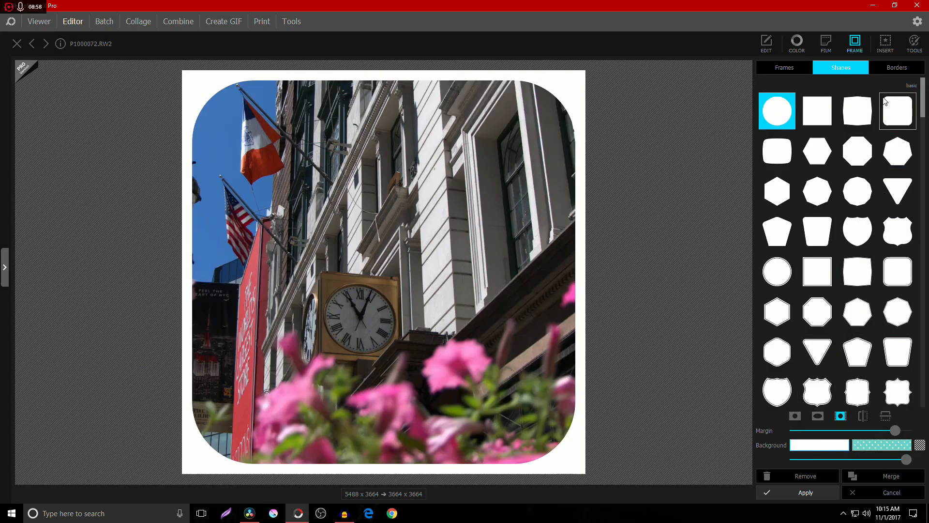
click(896, 67)
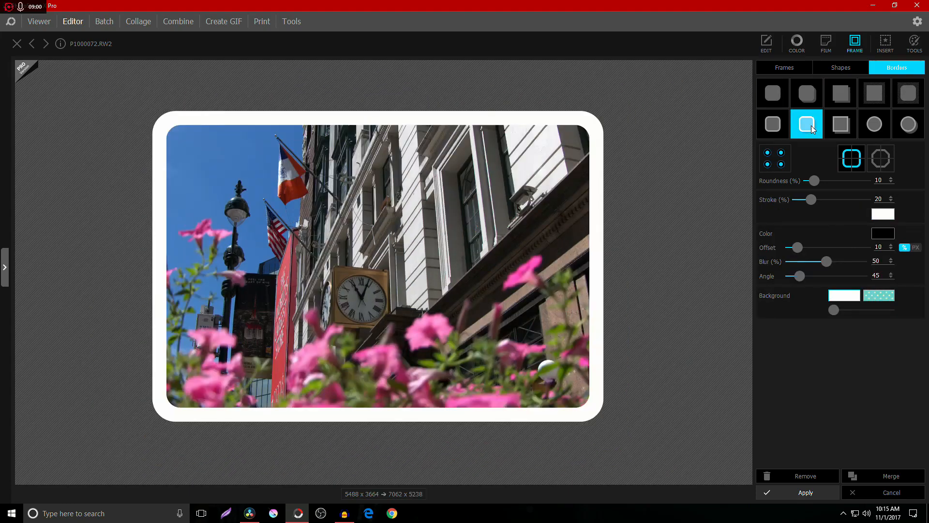
click(873, 124)
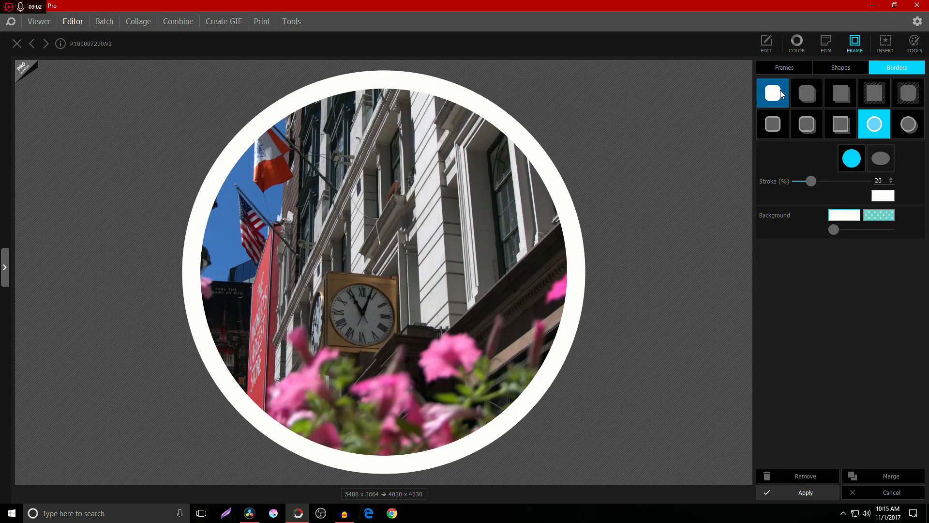
click(773, 93)
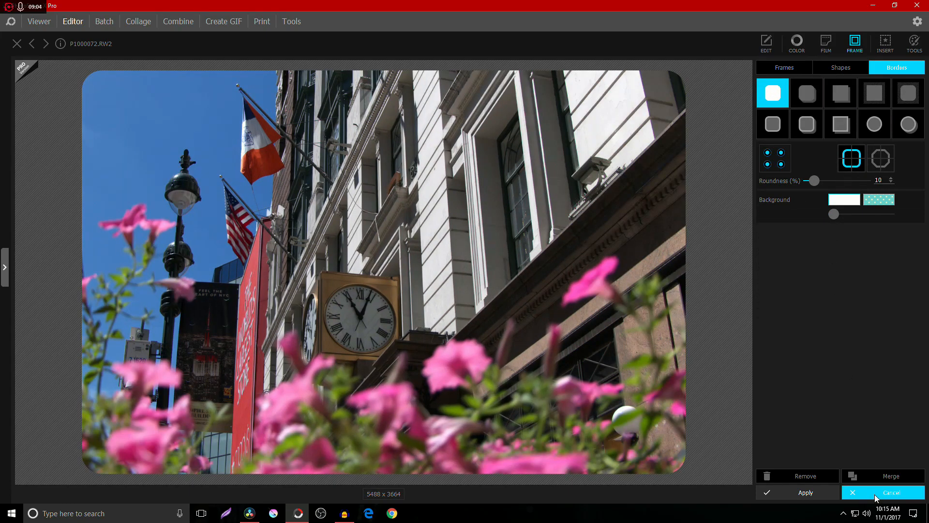
Cancel the framing, insert a black shape image from the PNG Files folder, then remove it.
click(890, 492)
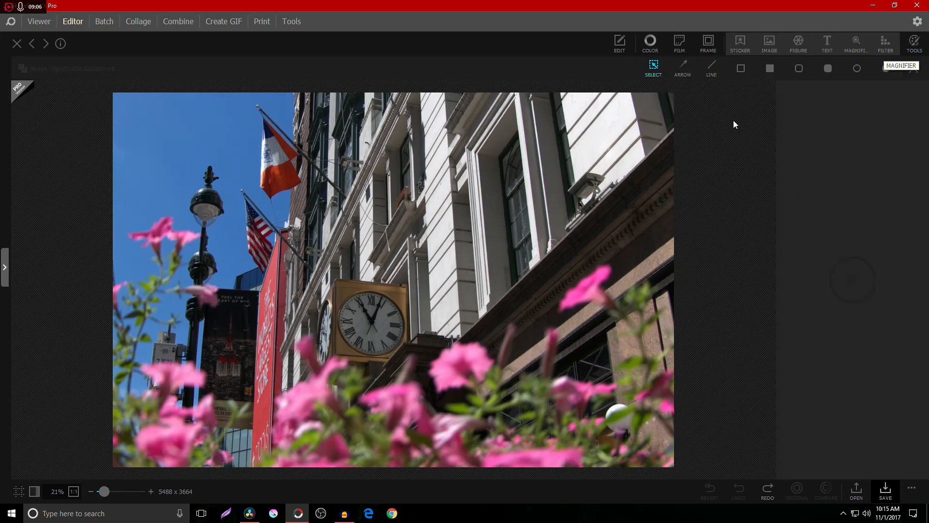
click(711, 68)
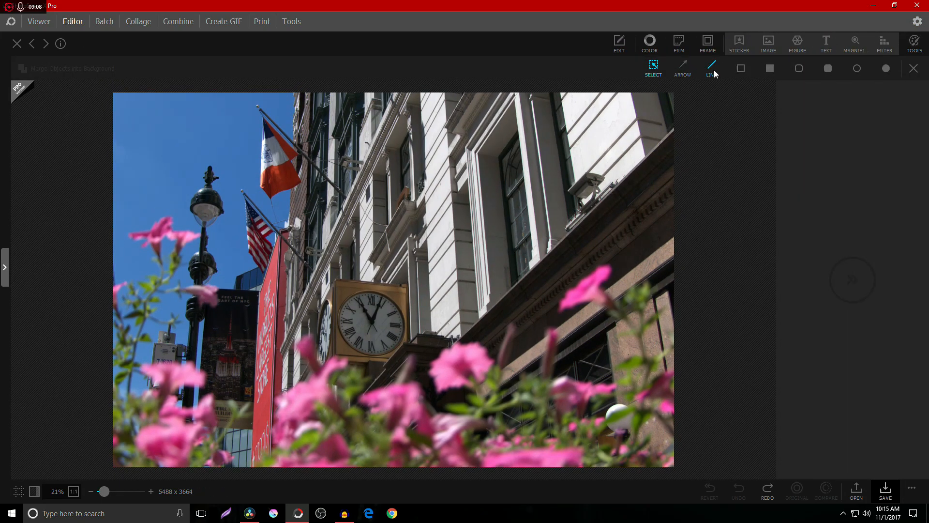
mouse_move(854, 43)
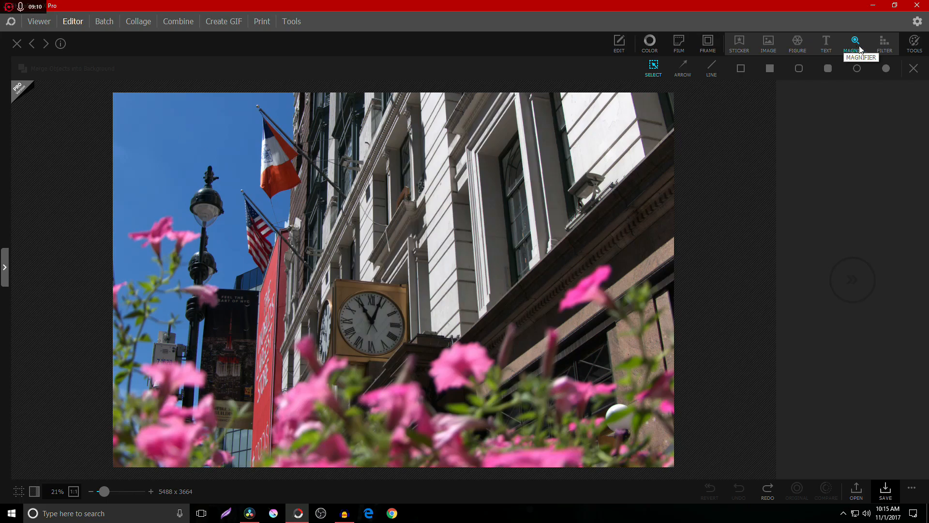
click(854, 490)
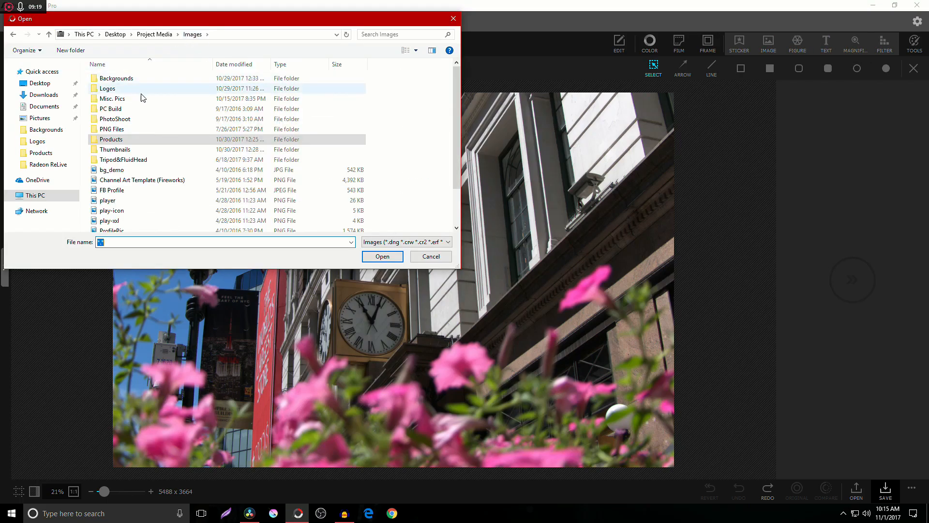
double_click(111, 129)
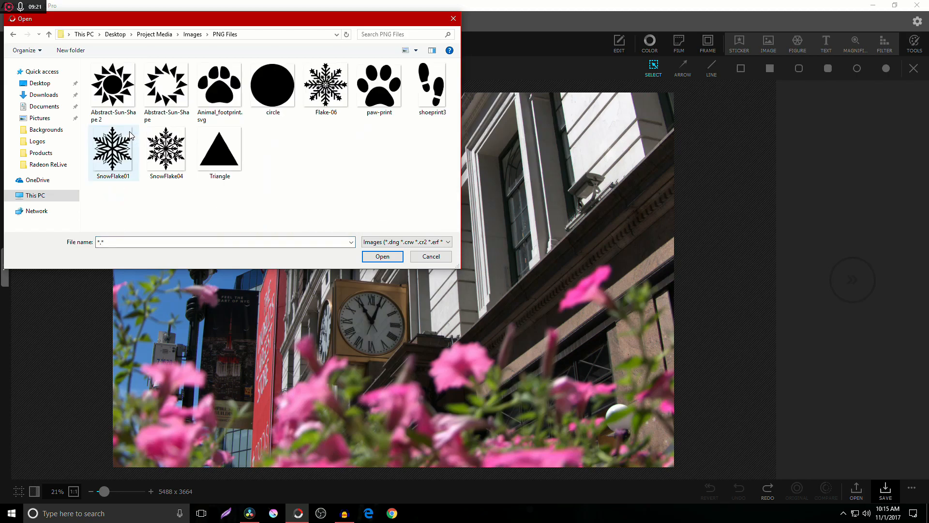
click(166, 85)
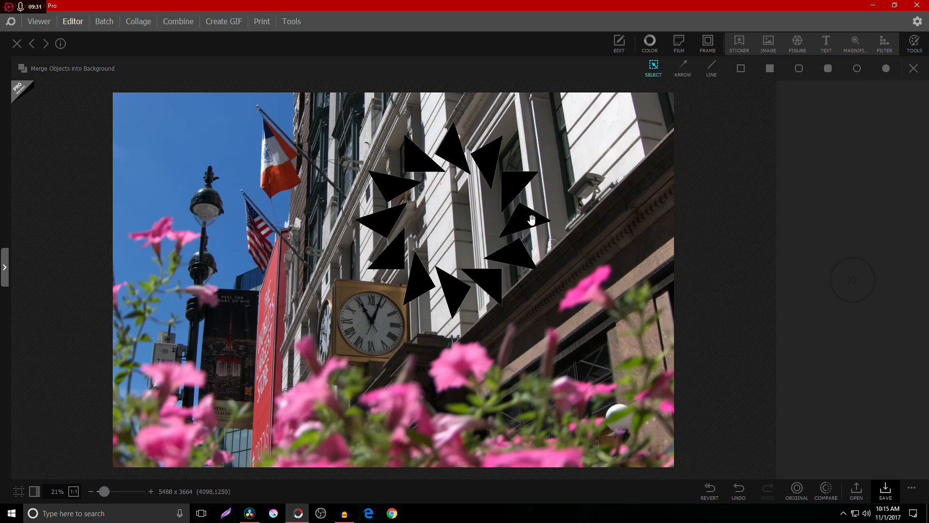
click(450, 220)
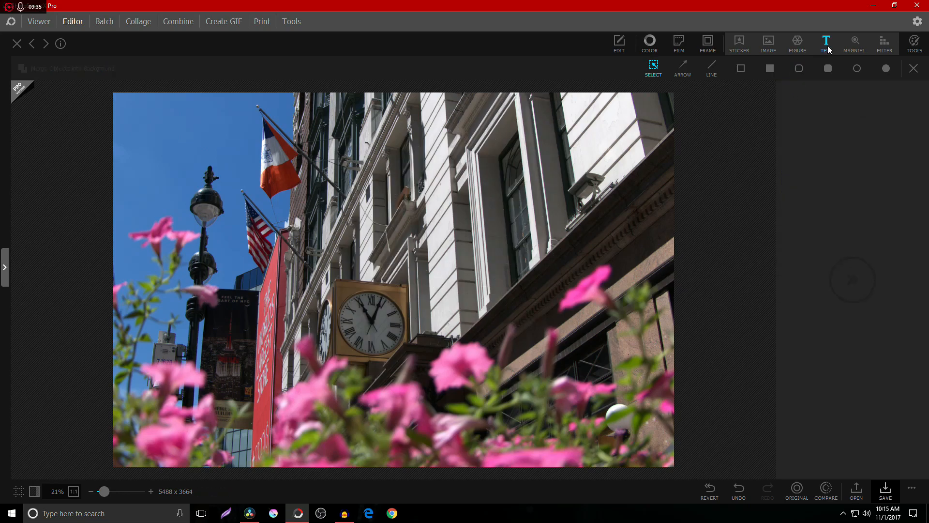
Add a mosaic filter region over the photo and adjust it.
click(826, 43)
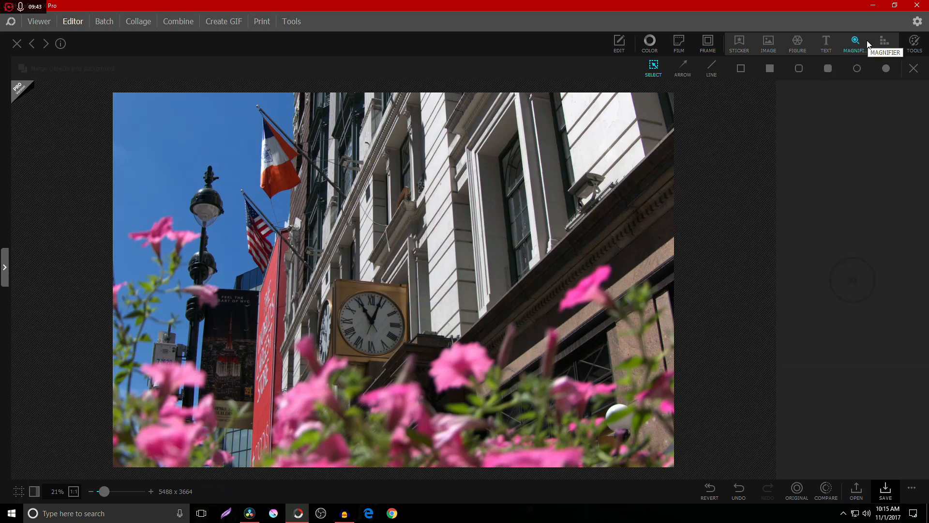
click(884, 43)
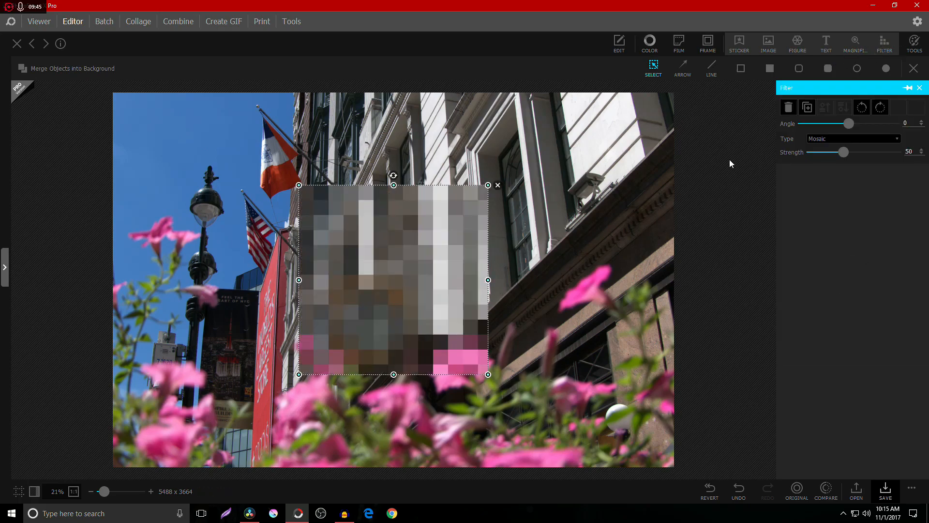
click(852, 139)
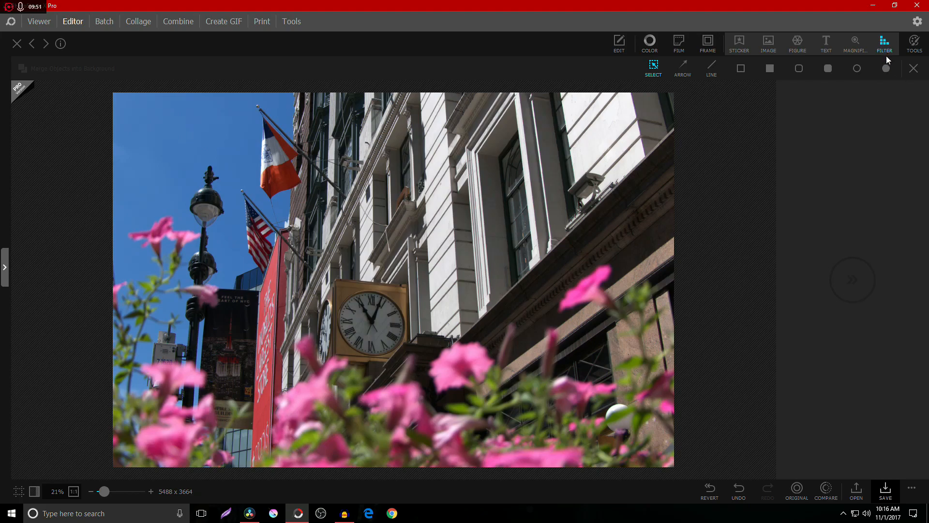
Start the Liquify tool from Tools and set the effect to Pucker for warping the clock.
click(915, 43)
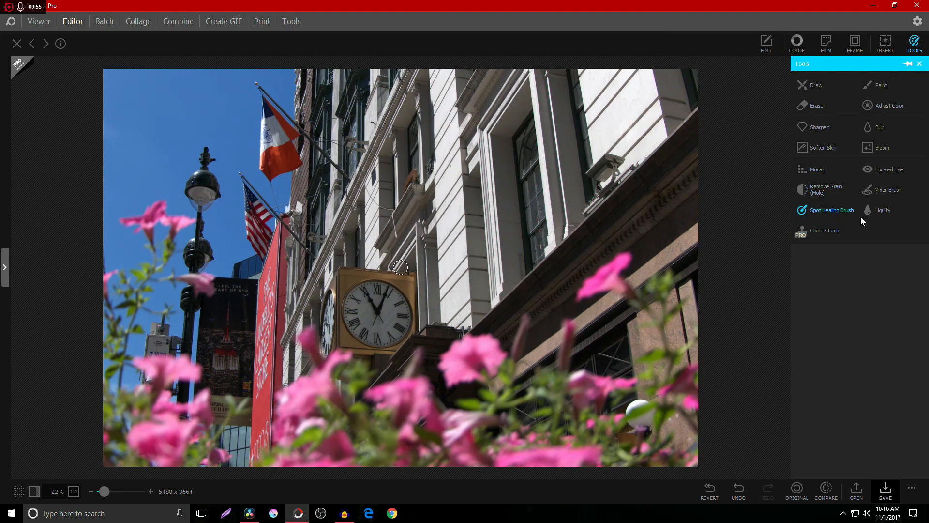
click(883, 210)
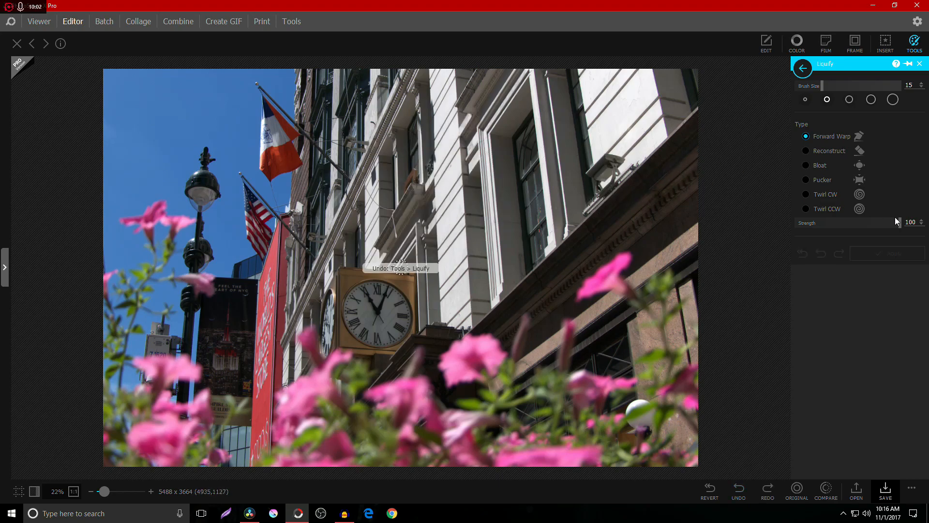
click(806, 180)
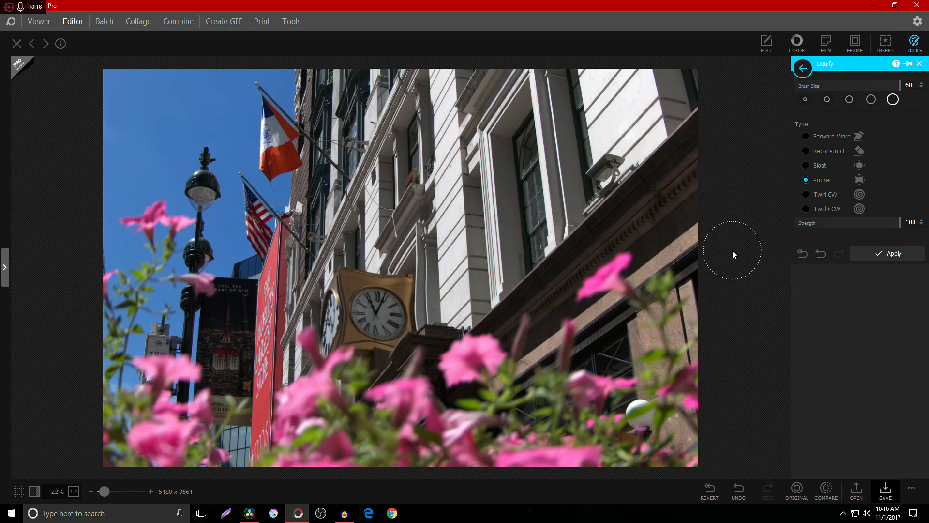
Open the Color adjustments, then switch to the Batch editor.
click(796, 43)
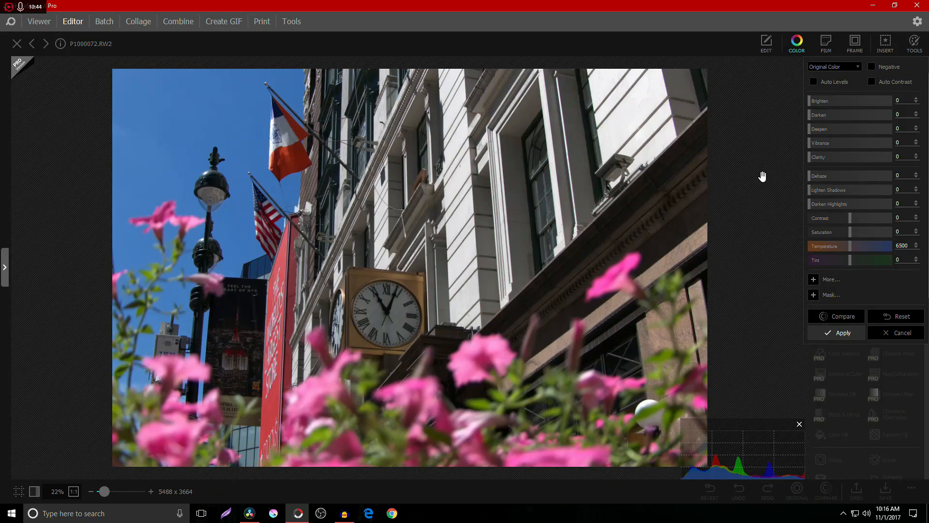
mouse_move(104, 22)
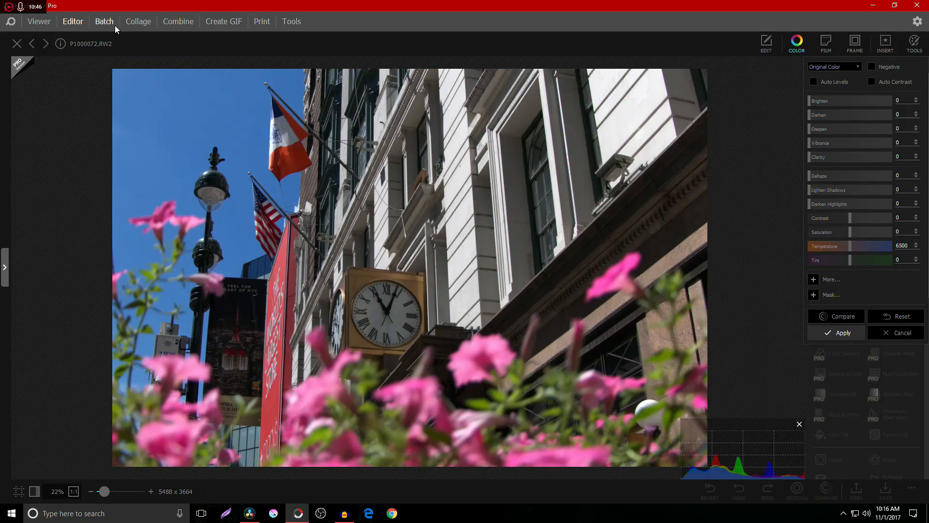
click(103, 22)
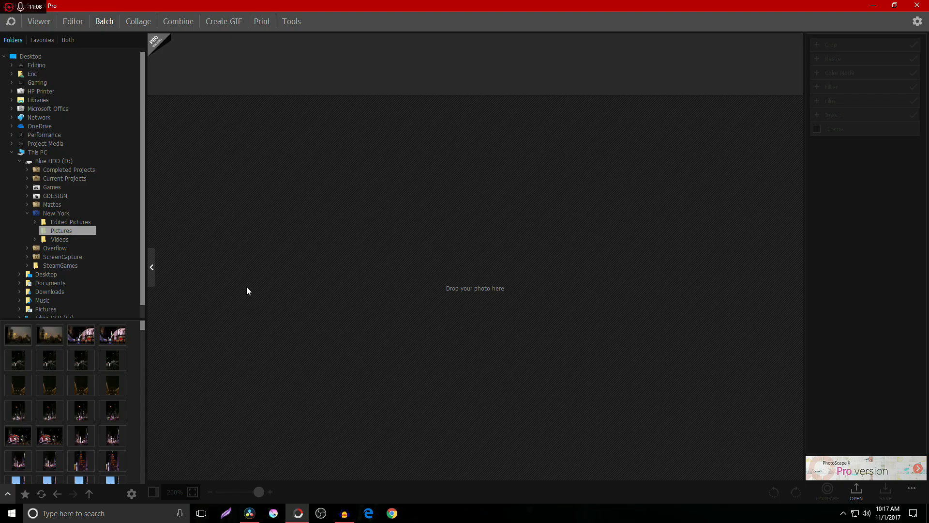
In Collage, view four-photo layouts and the background pattern picker, then switch to Combine.
click(139, 21)
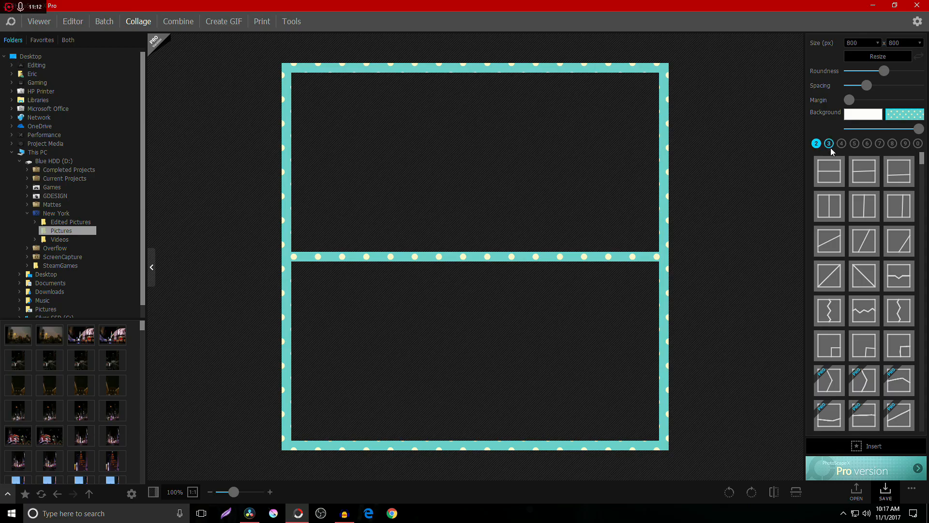
click(898, 262)
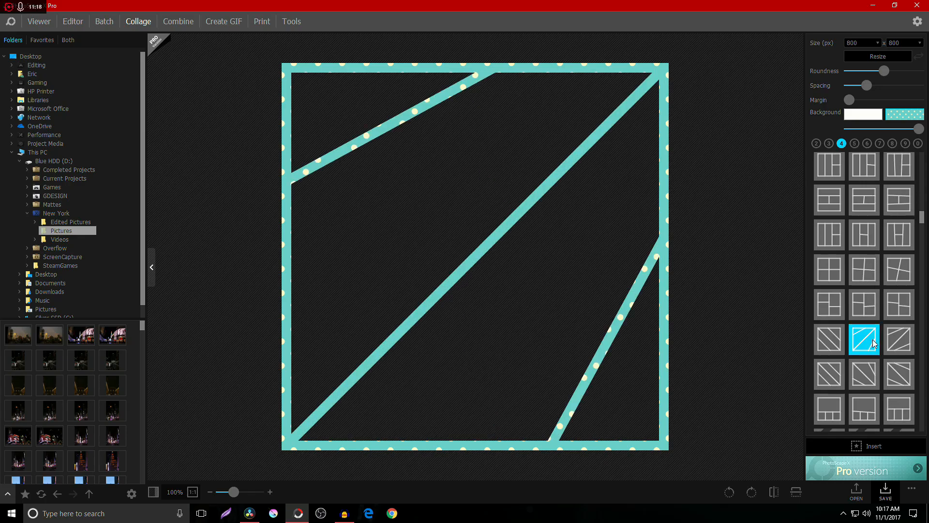
click(905, 113)
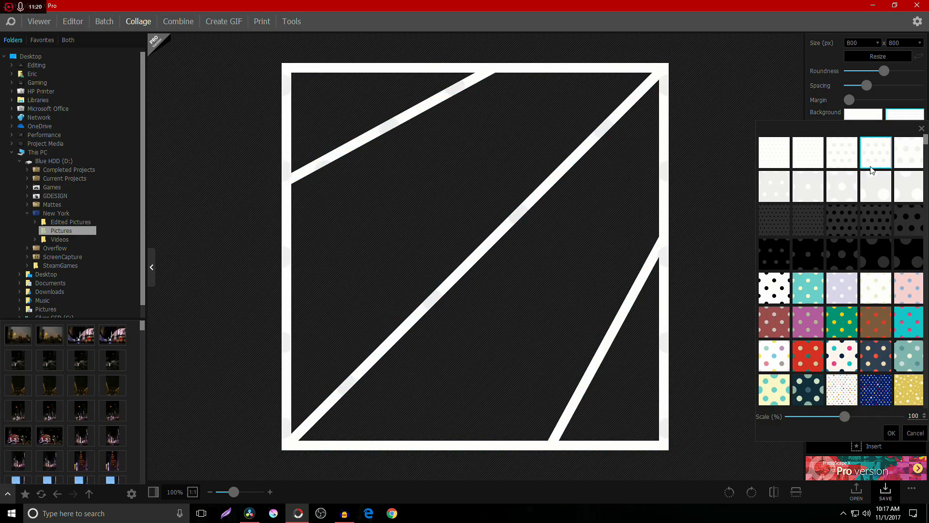
click(807, 355)
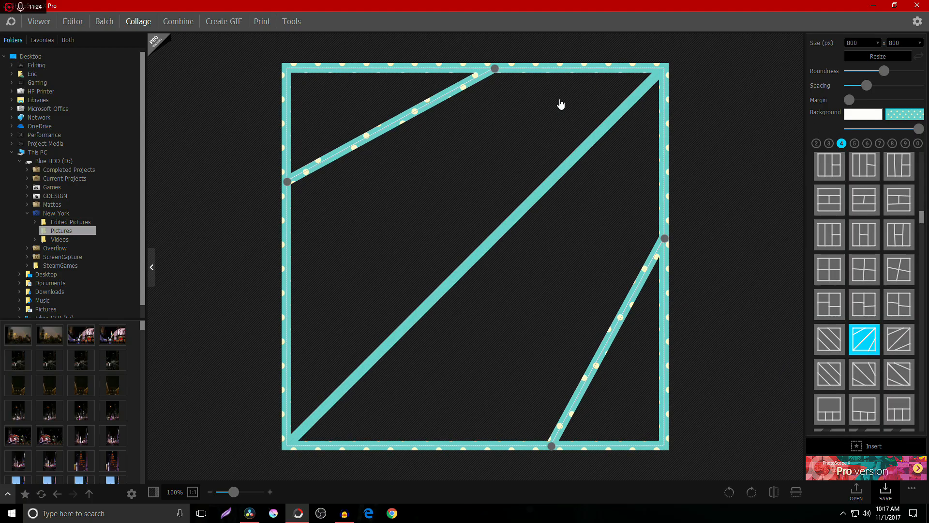
click(178, 22)
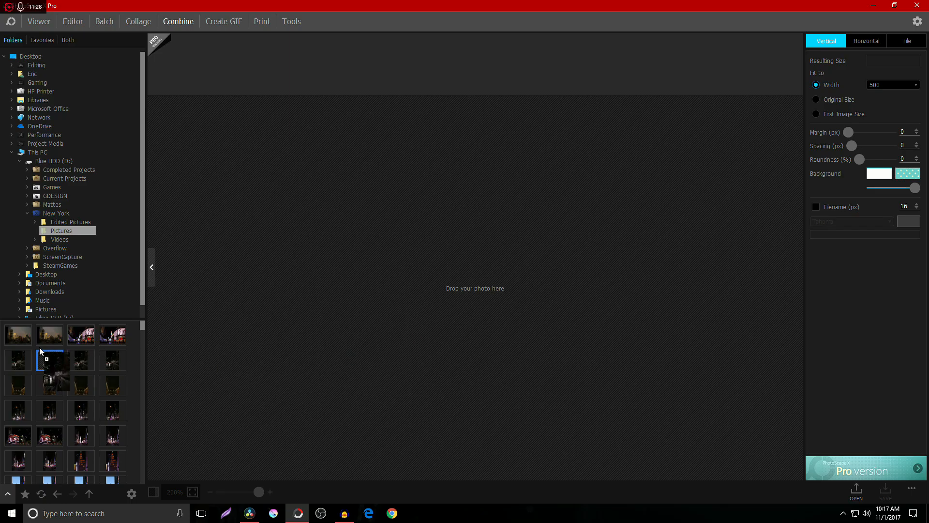
Visit the Create GIF and Print workspaces, then return to the Editor.
click(224, 21)
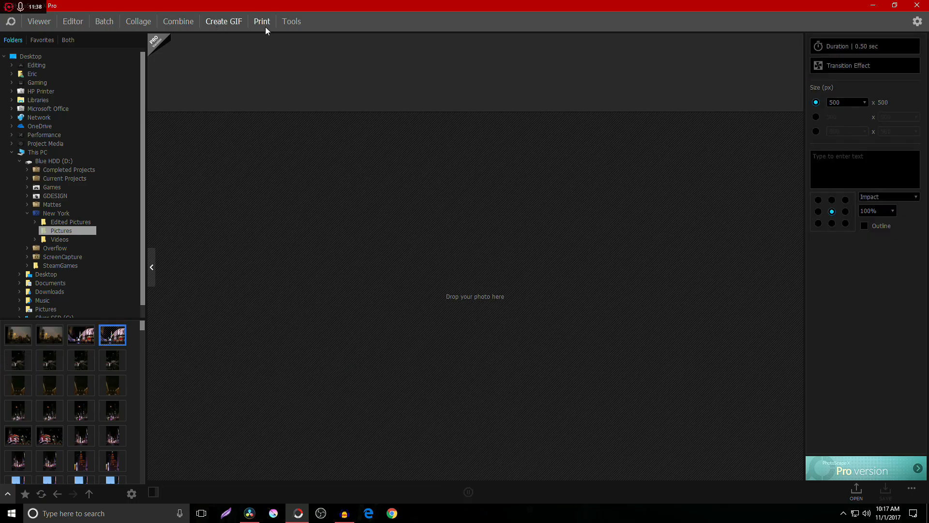
click(262, 21)
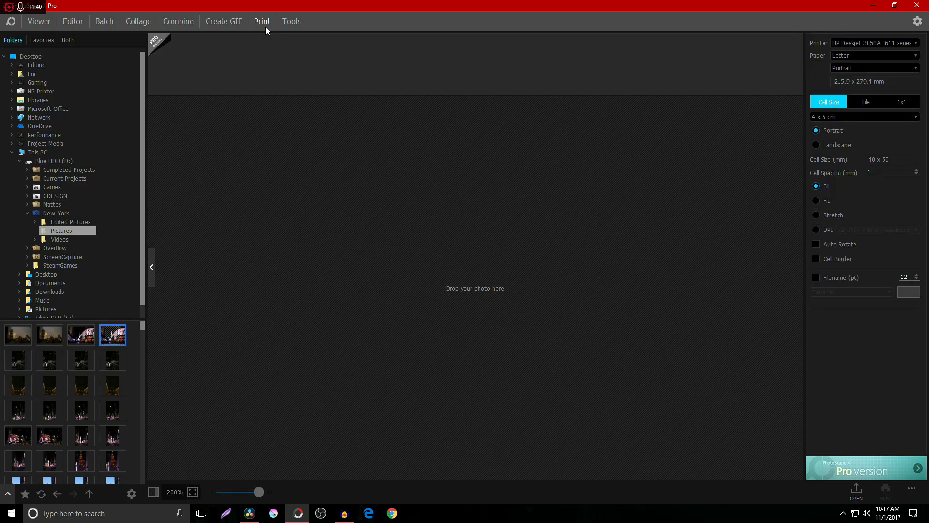
click(291, 21)
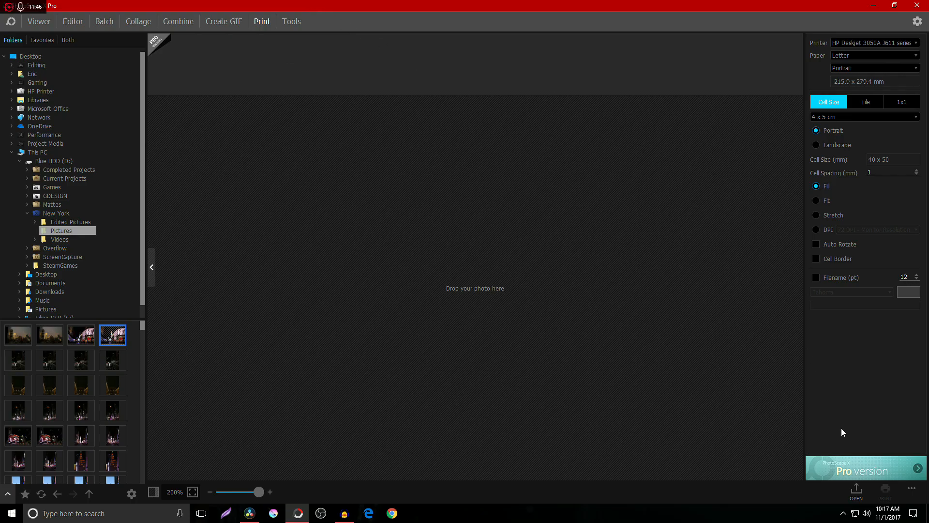
click(72, 21)
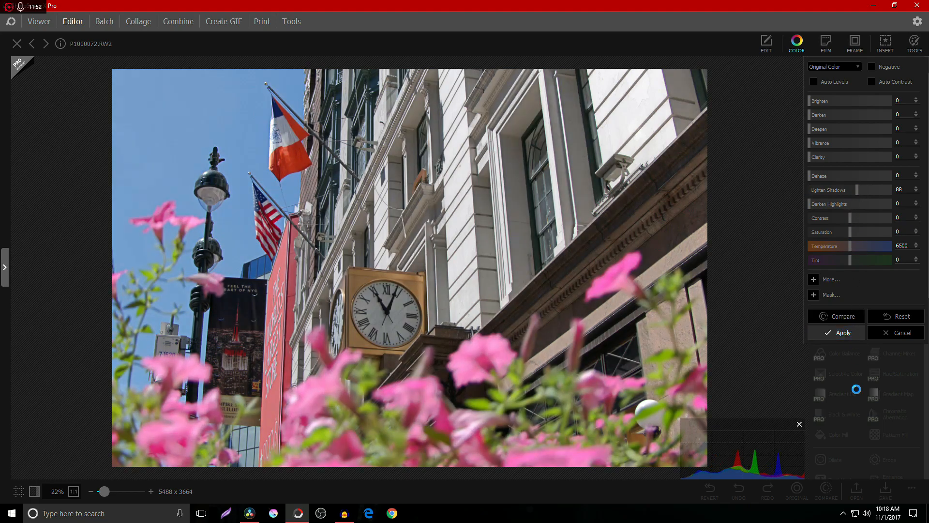
Bring up the Save options, start Save As, and cancel it.
click(886, 491)
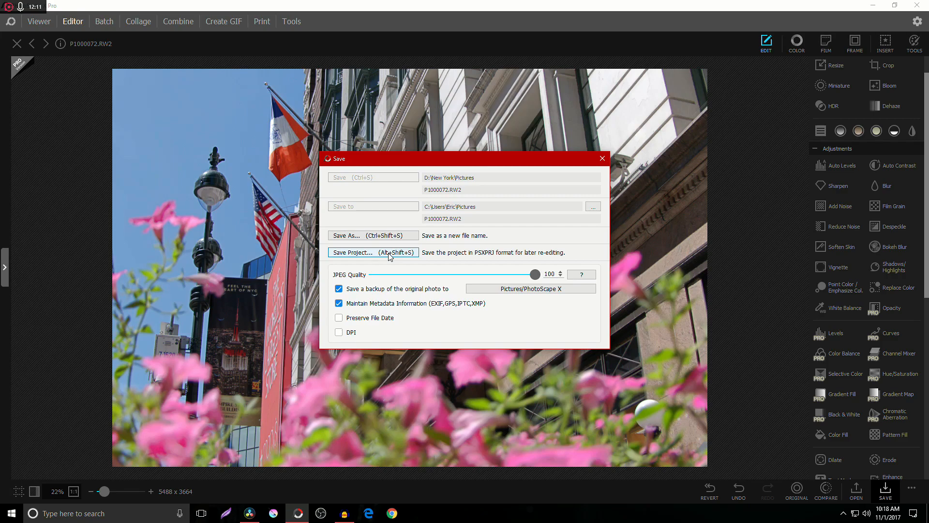
click(373, 235)
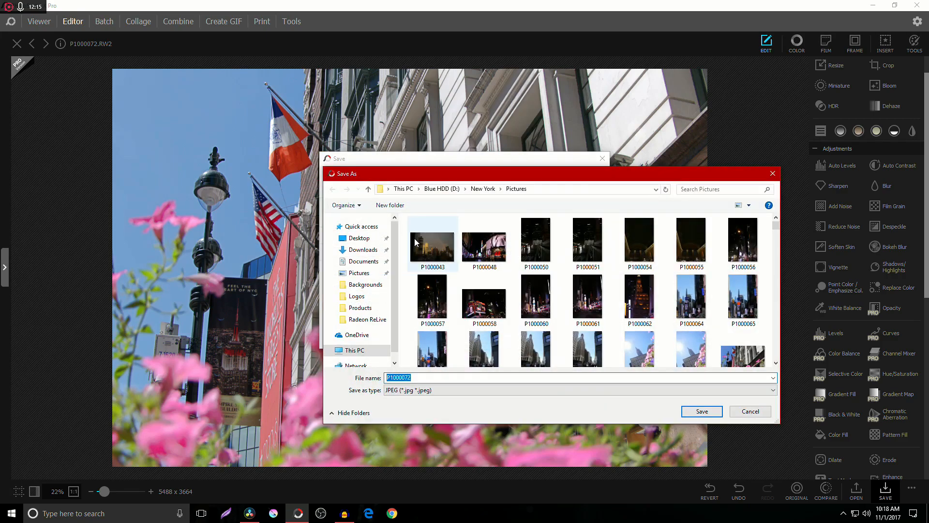
click(771, 390)
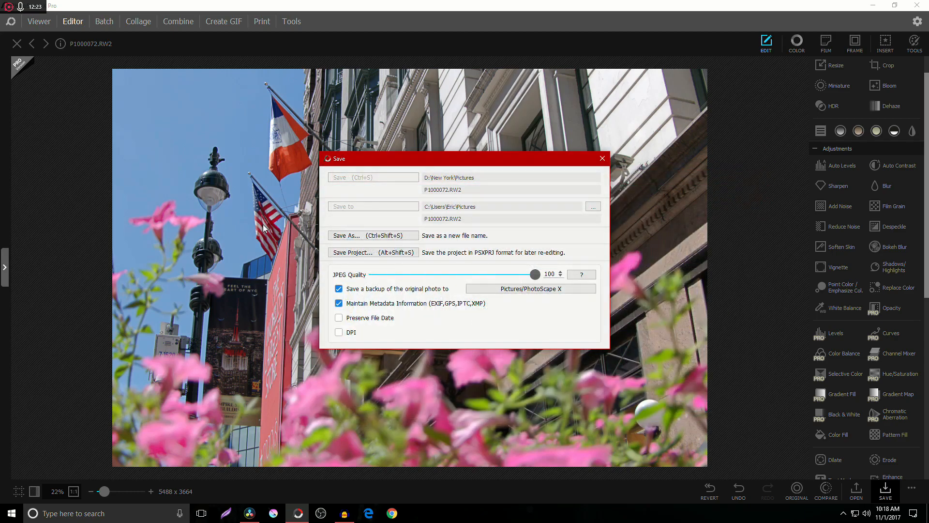
Reopen Save As, choose PNG as the file type, then cancel.
click(346, 235)
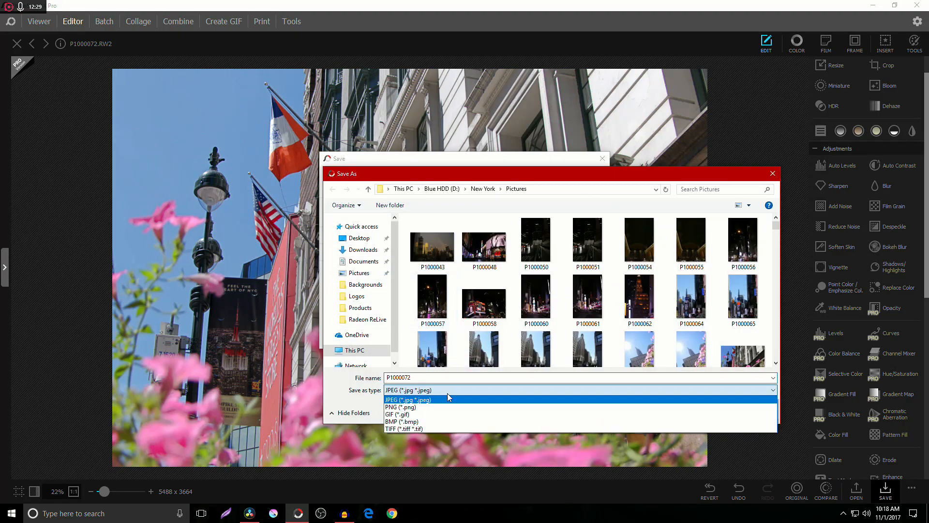
click(401, 407)
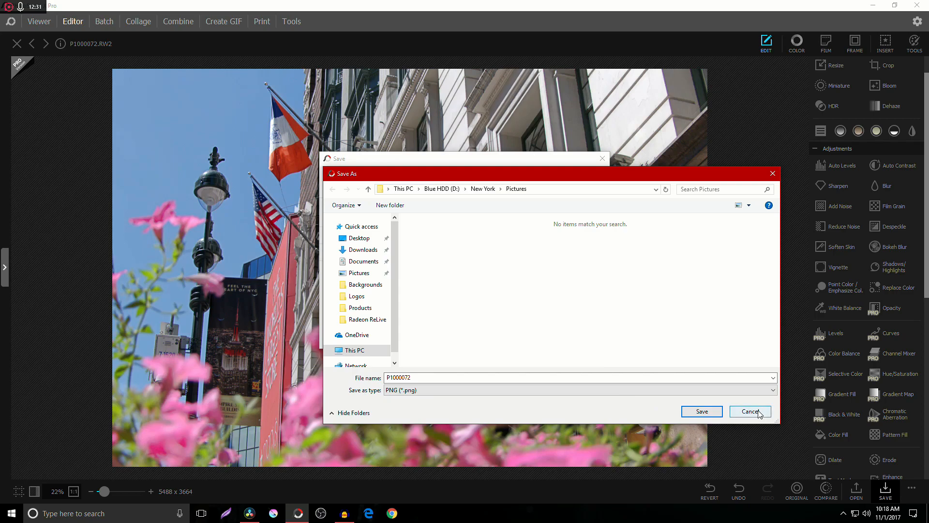
click(749, 412)
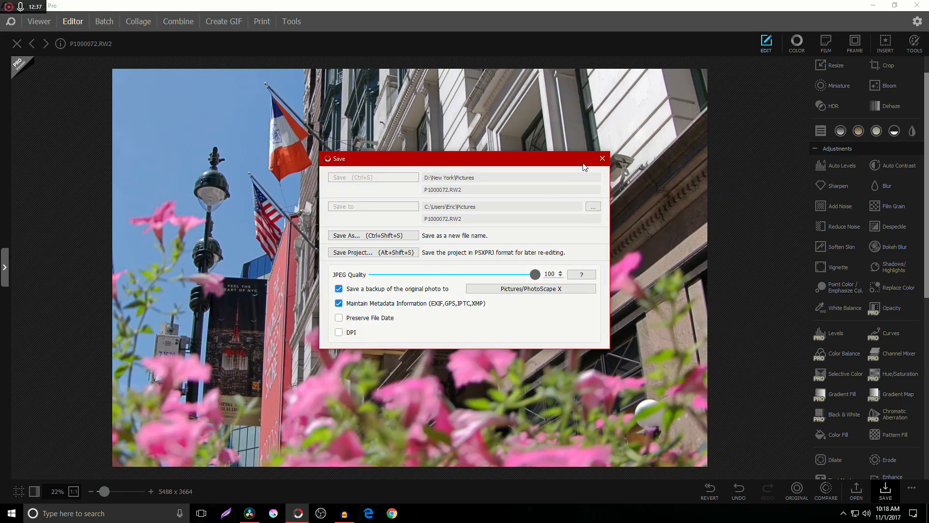
Leave the save options and, in the Viewer, show the photo's camera details and full file metadata panel.
click(39, 22)
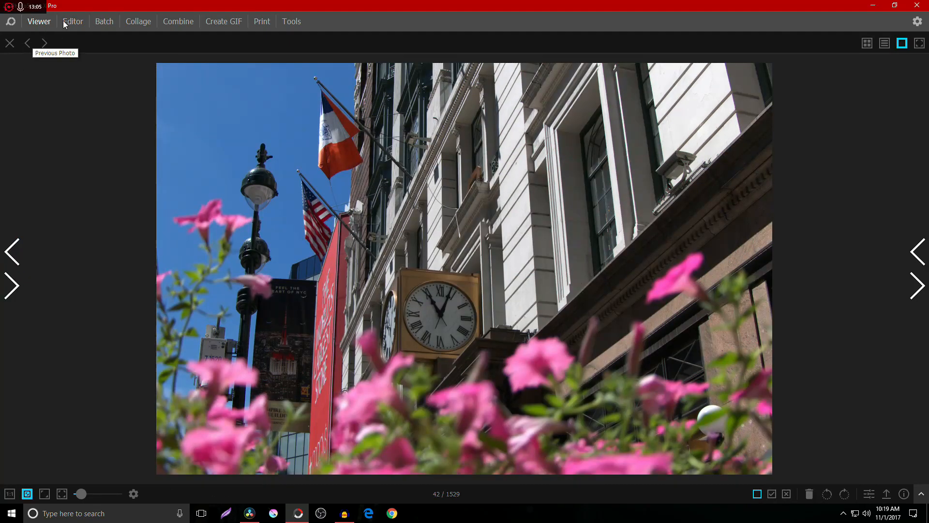
mouse_move(26, 222)
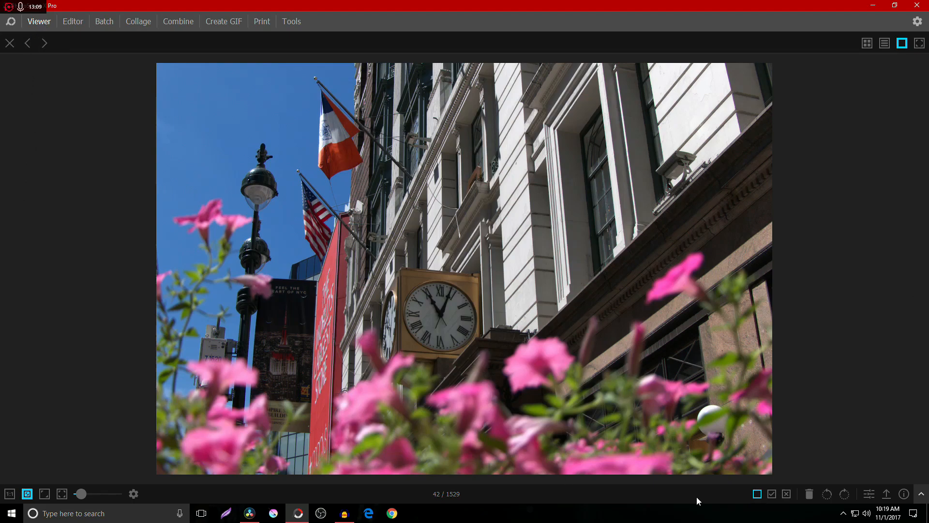
click(904, 493)
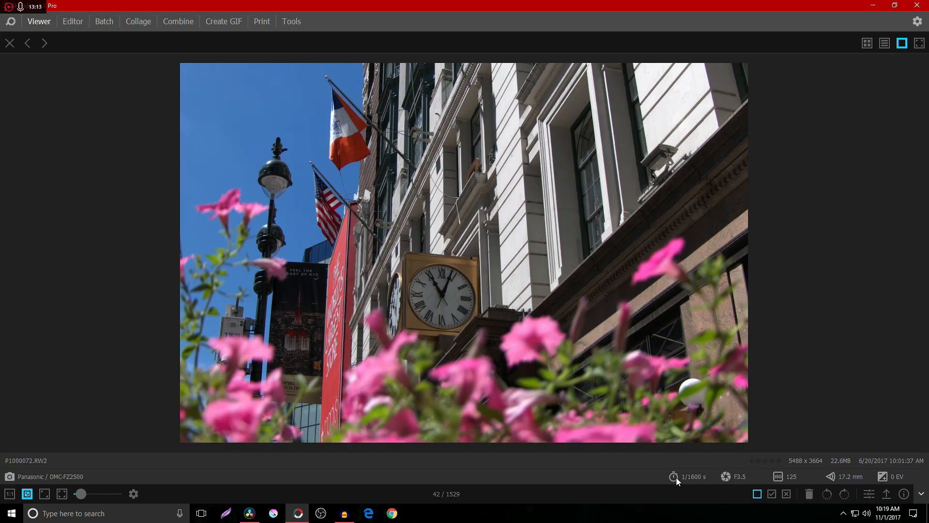
mouse_move(904, 493)
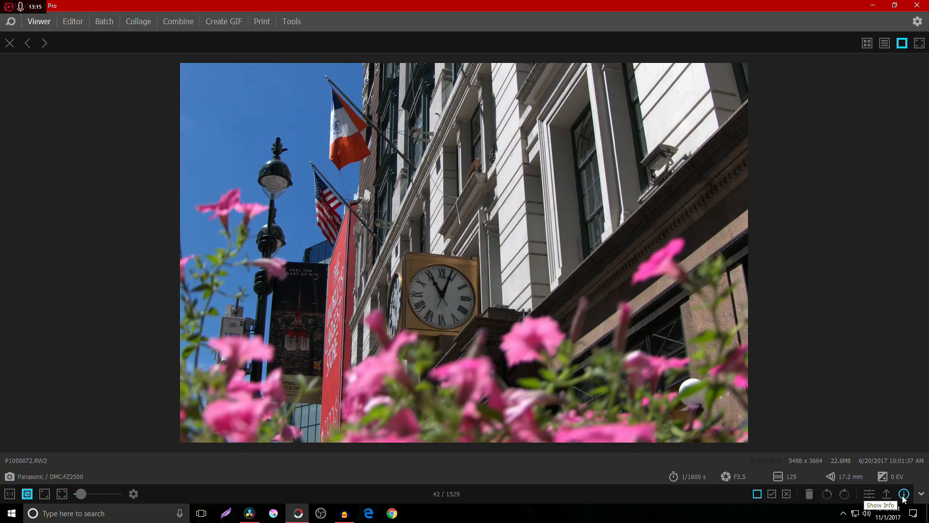
click(903, 493)
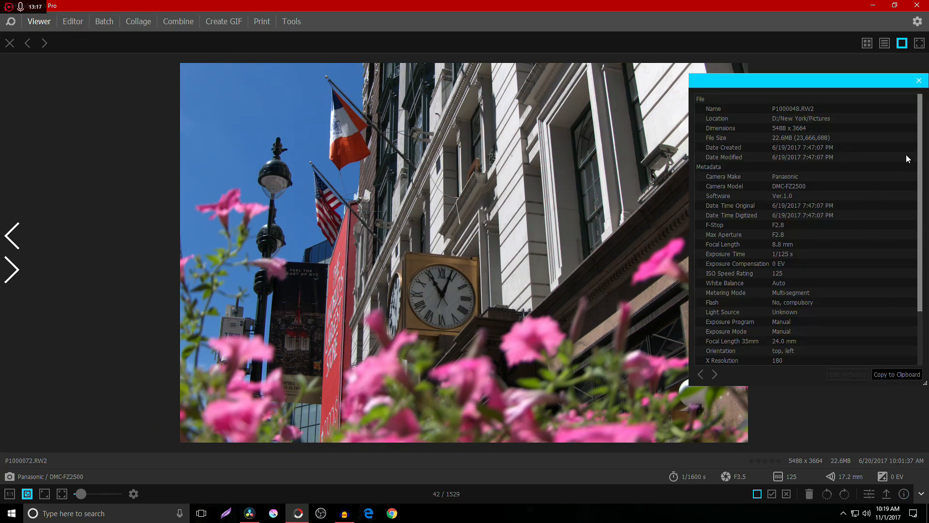